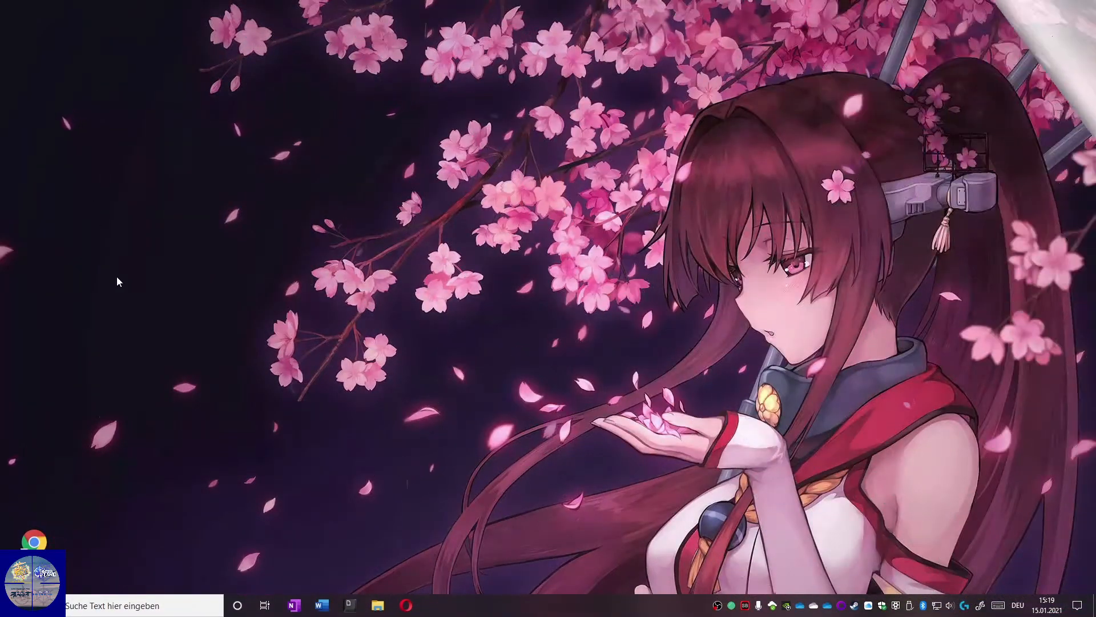
{"action": "mouse_move", "coordinate": [113, 356]}
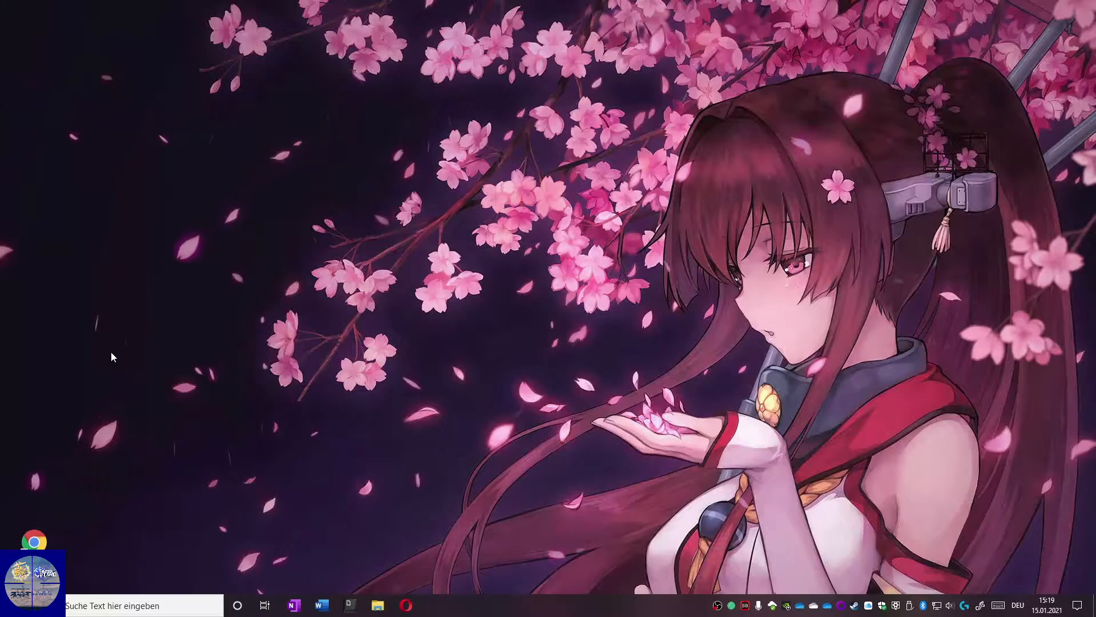
Open dmm.com in Chrome and accept the notice about Japanese law.
{"action": "left_click", "coordinate": [17, 543]}
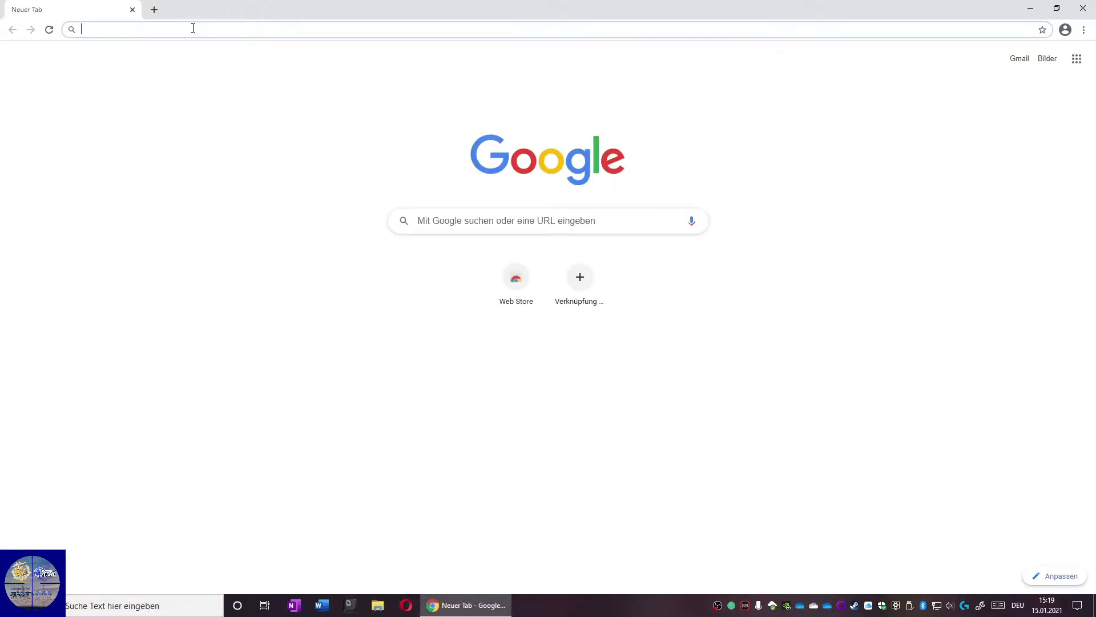
{"action": "type", "text": "D"}
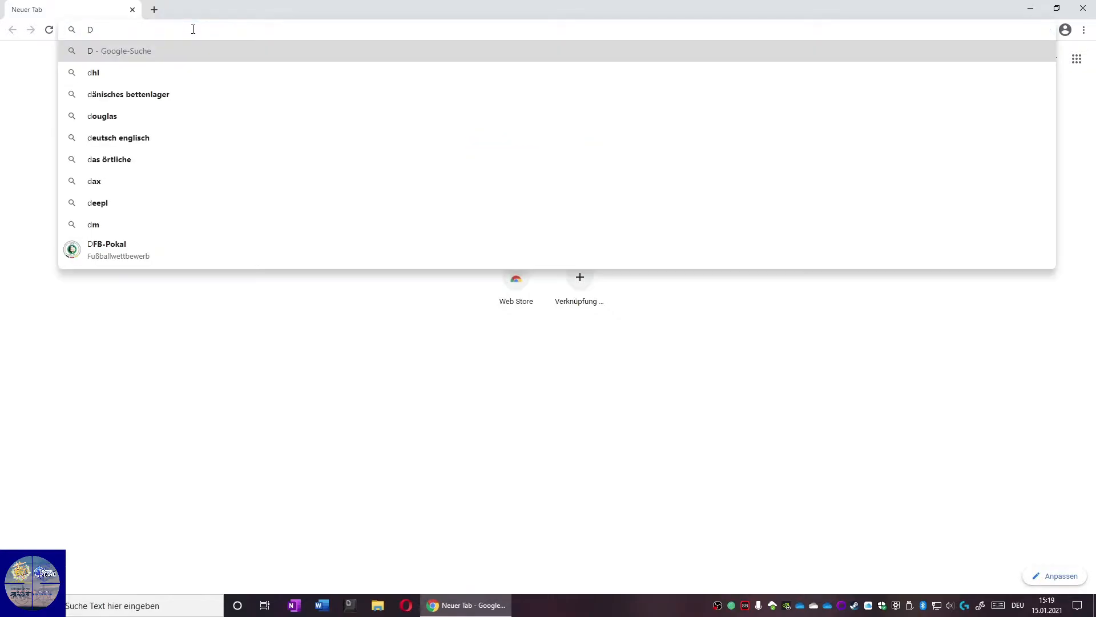
{"action": "type", "text": "MM.c"}
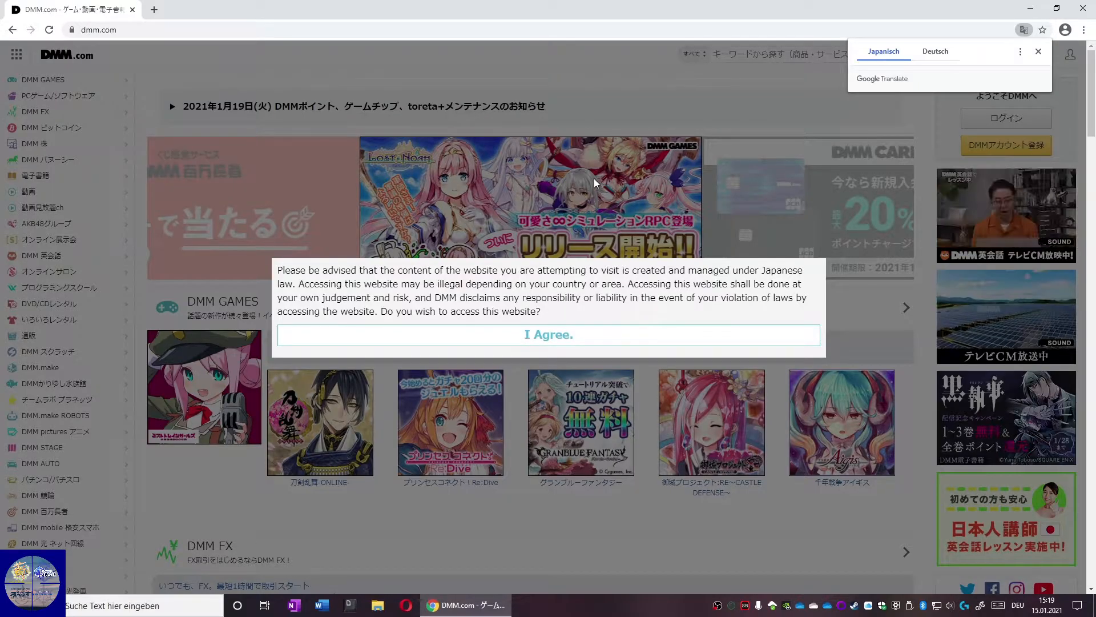
{"action": "left_click", "coordinate": [548, 334]}
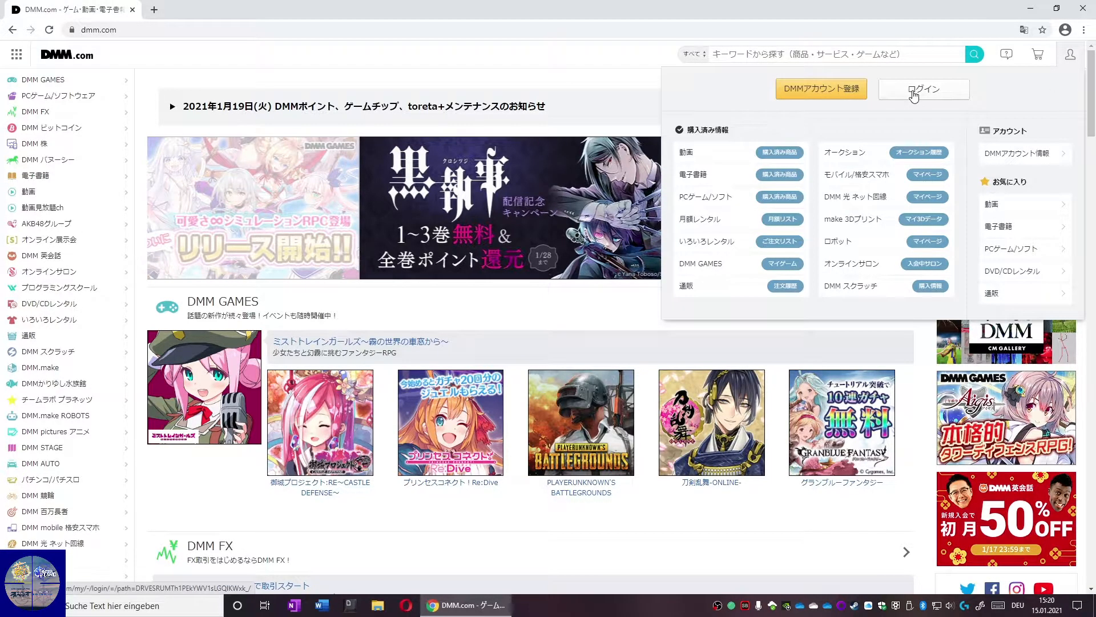
Submit the DMM login form with saving email and password ticked.
{"action": "left_click", "coordinate": [923, 89]}
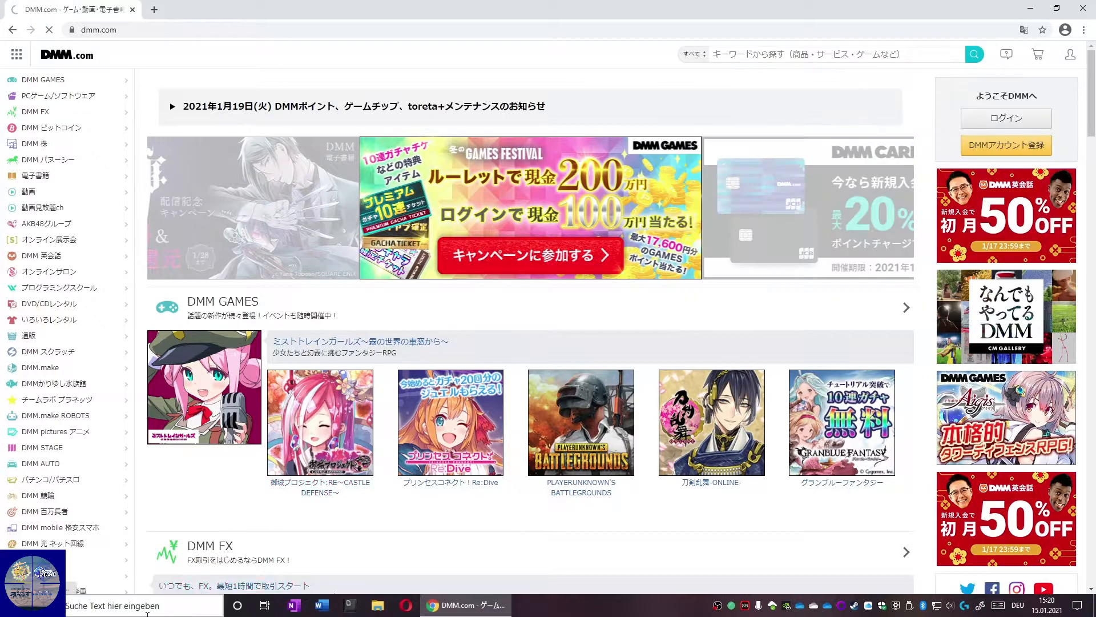
{"action": "left_click", "coordinate": [1006, 118]}
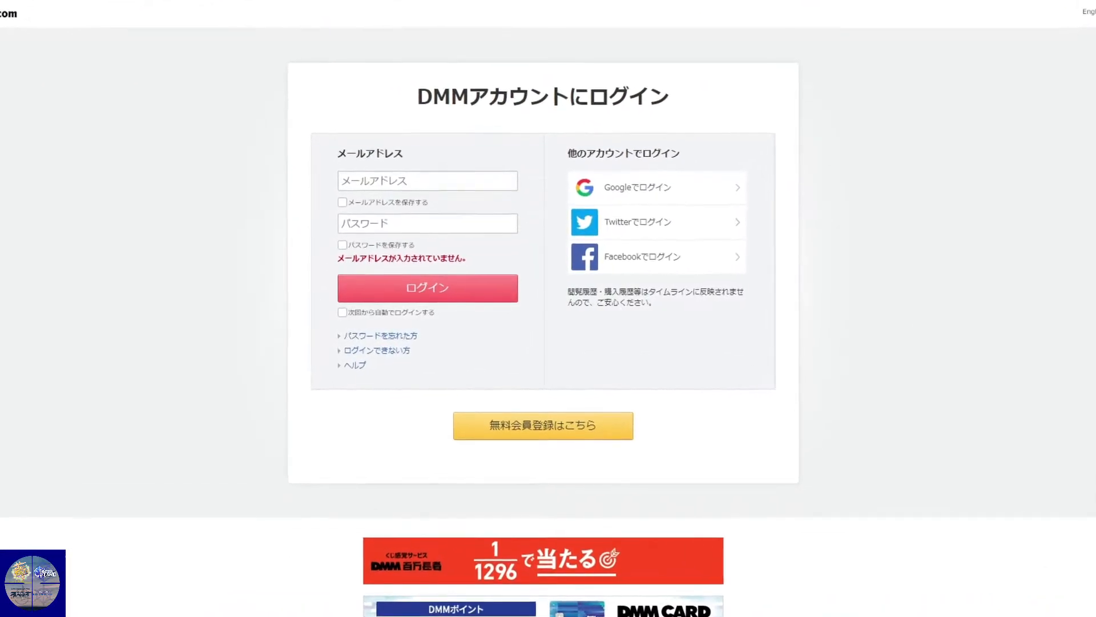
{"action": "scroll", "scroll_direction": "down", "scroll_amount": 3}
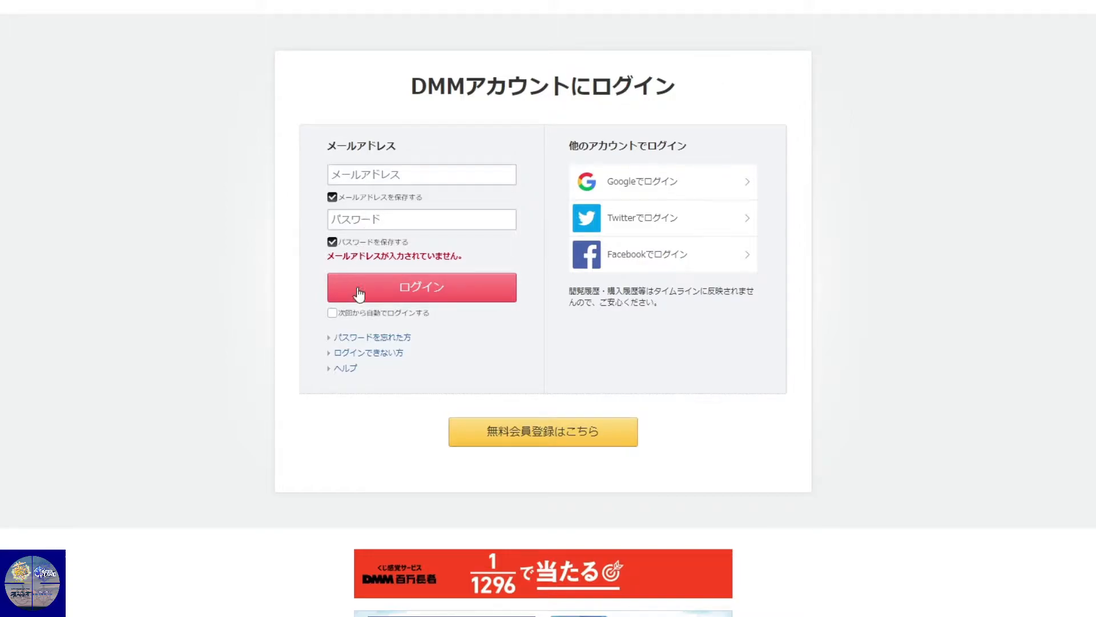
{"action": "left_click", "coordinate": [332, 313]}
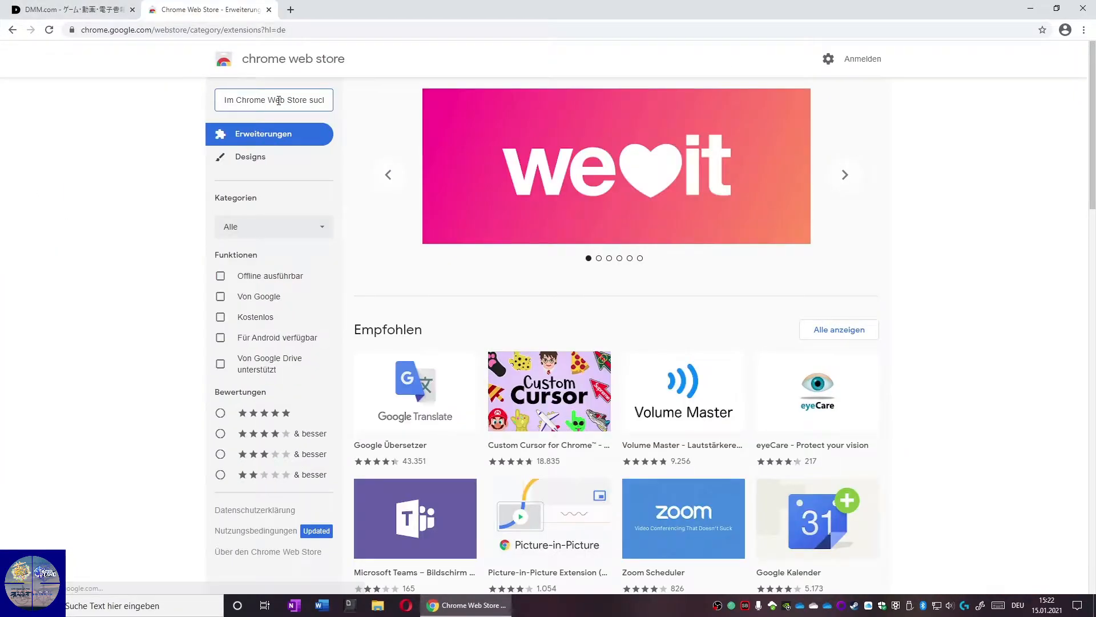
Search the Web Store for KC3, add KanColle Command Center 改, and close its update tab.
{"action": "type", "text": "KC3"}
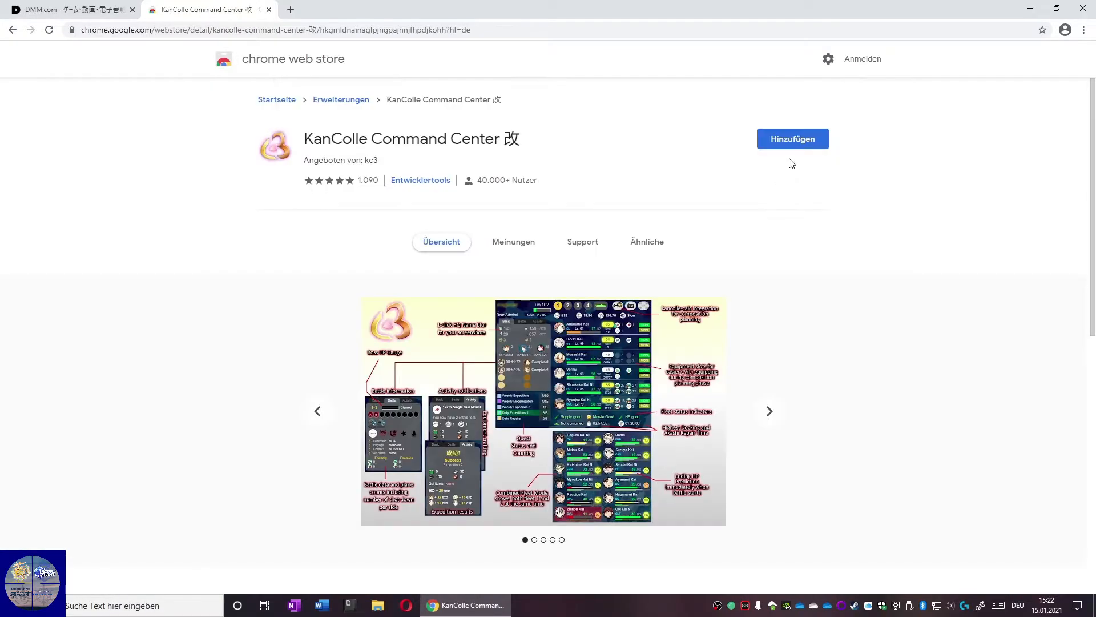
{"action": "left_click", "coordinate": [792, 139]}
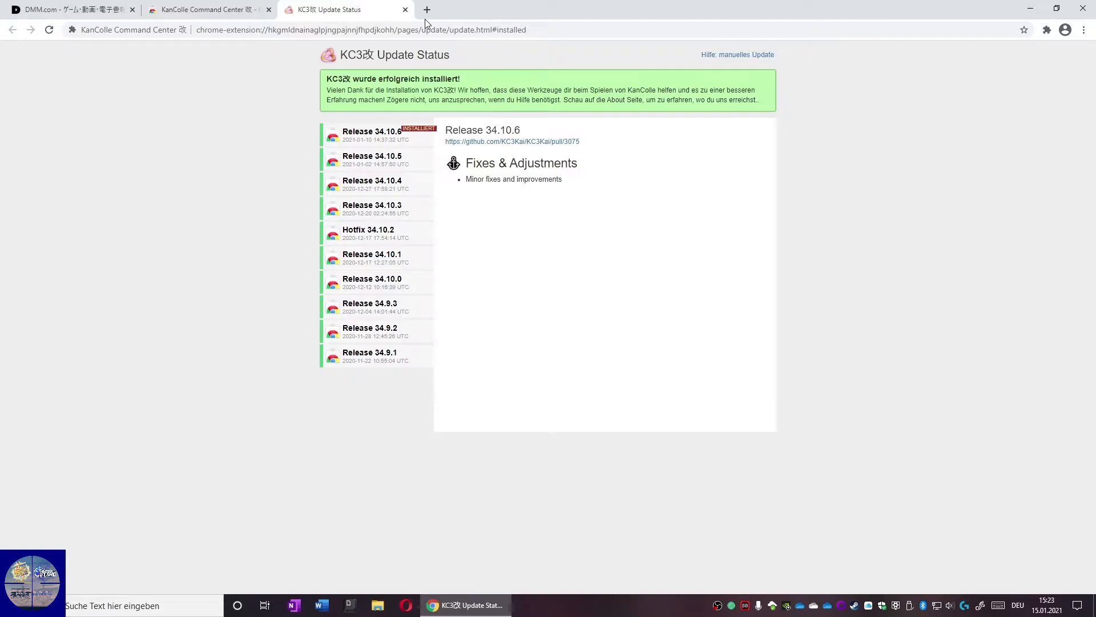
{"action": "left_click", "coordinate": [404, 9]}
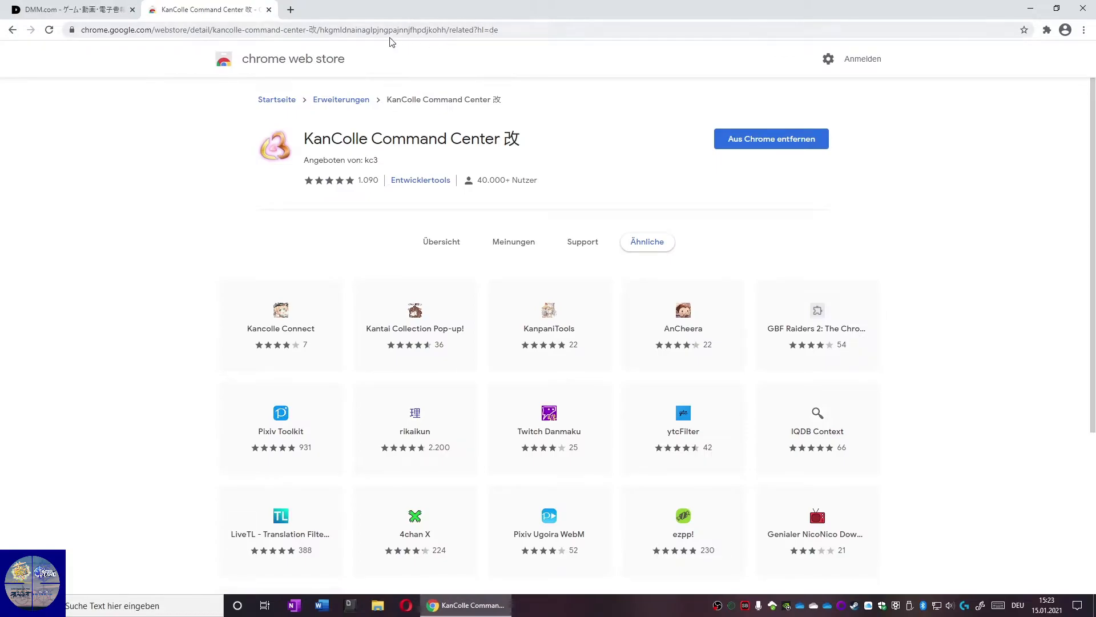
{"action": "left_click", "coordinate": [1046, 29]}
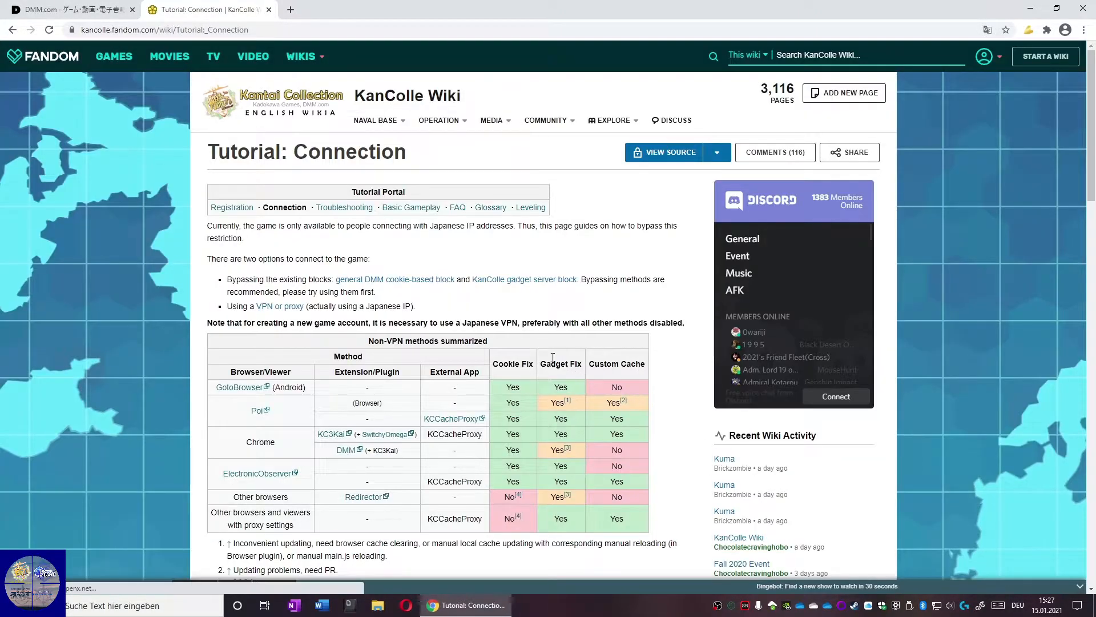
Scroll the connection tutorial through the bypass options to the VPN or Proxy section.
{"action": "scroll", "scroll_direction": "down", "scroll_amount": 3}
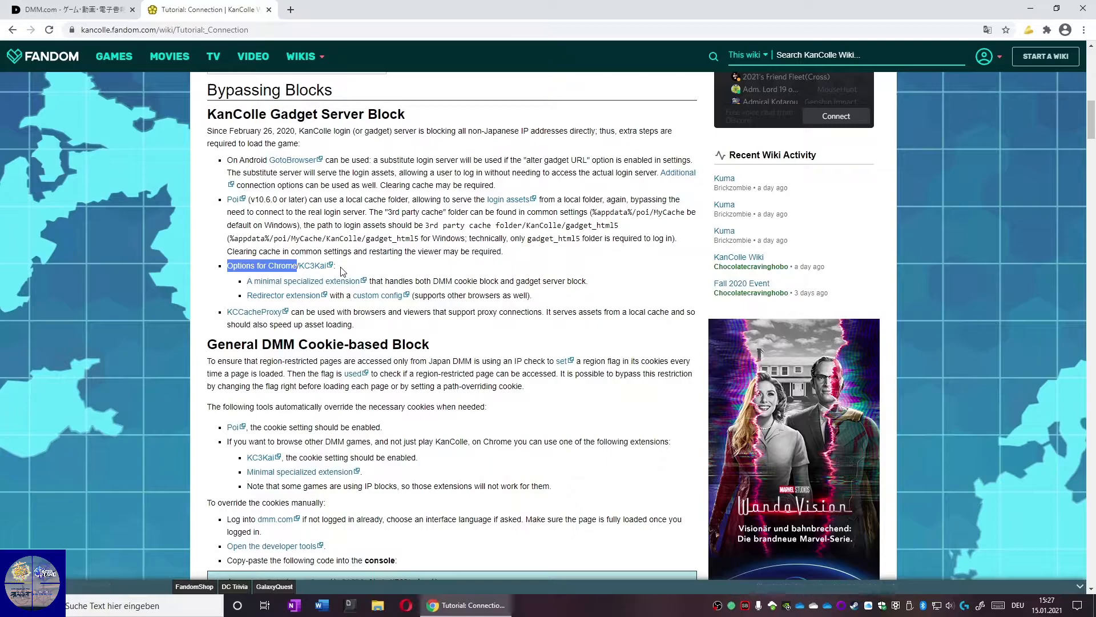
{"action": "mouse_move", "coordinate": [374, 269]}
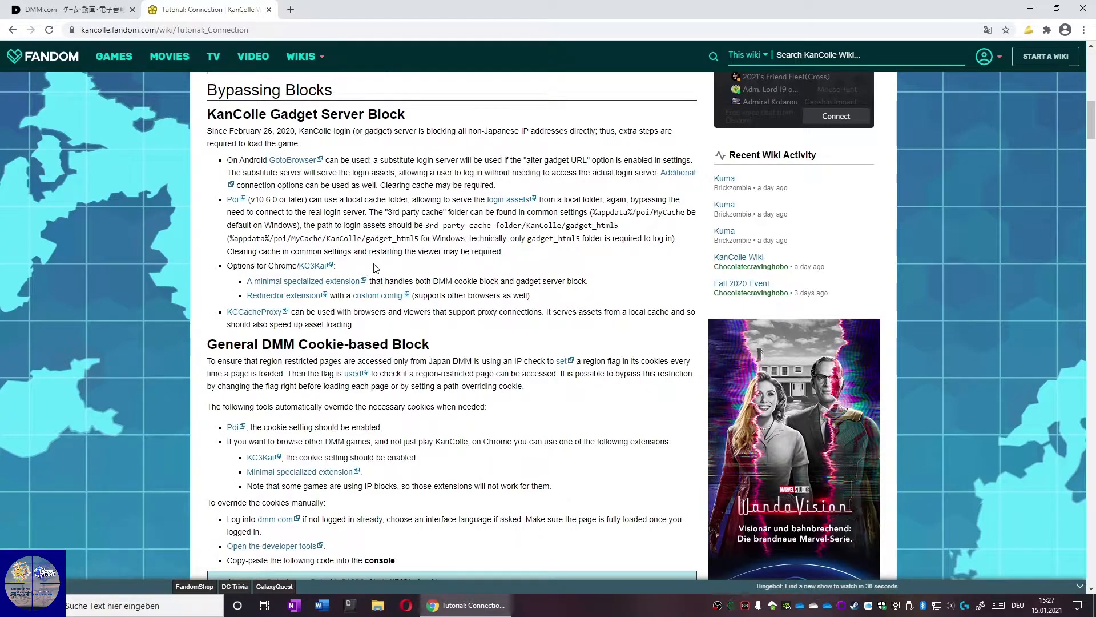
{"action": "mouse_move", "coordinate": [253, 315]}
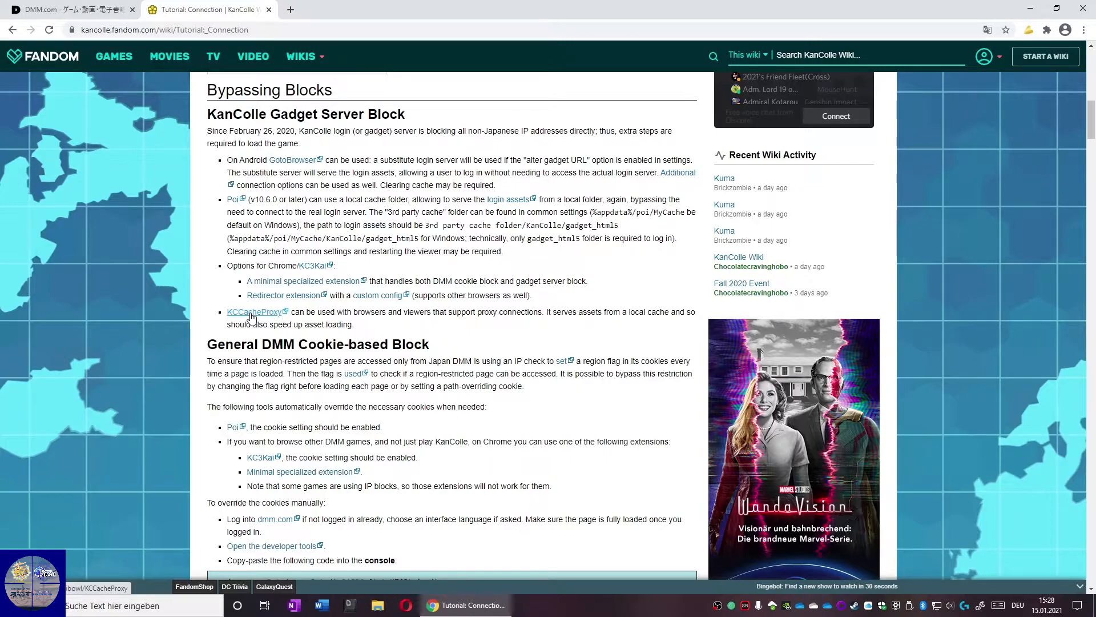
{"action": "scroll", "scroll_direction": "down", "scroll_amount": 3}
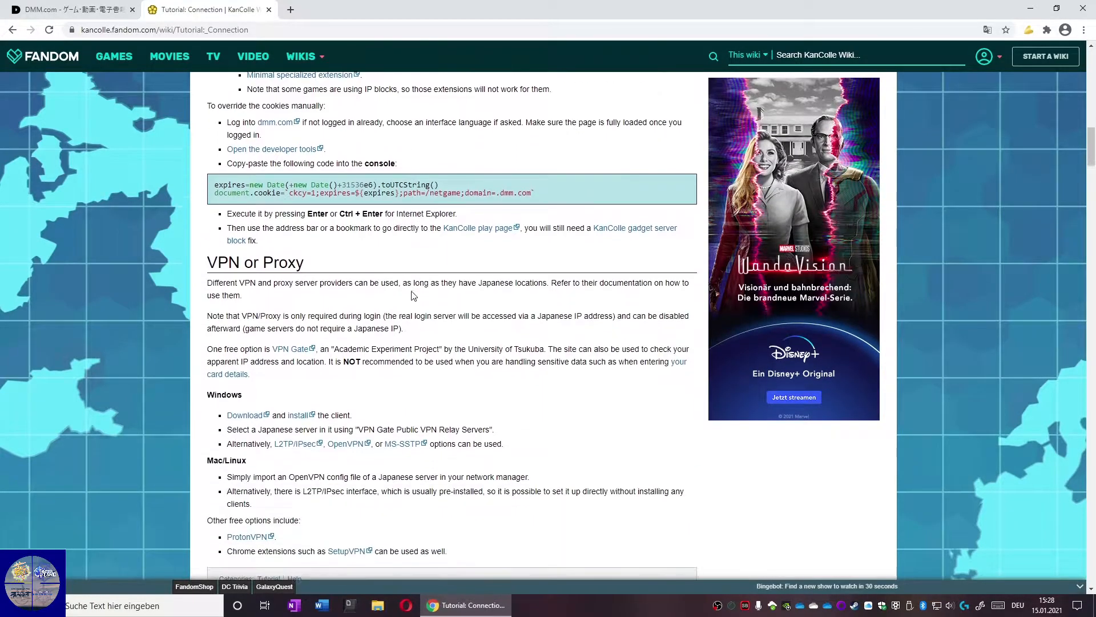
{"action": "scroll", "scroll_direction": "down", "scroll_amount": 3}
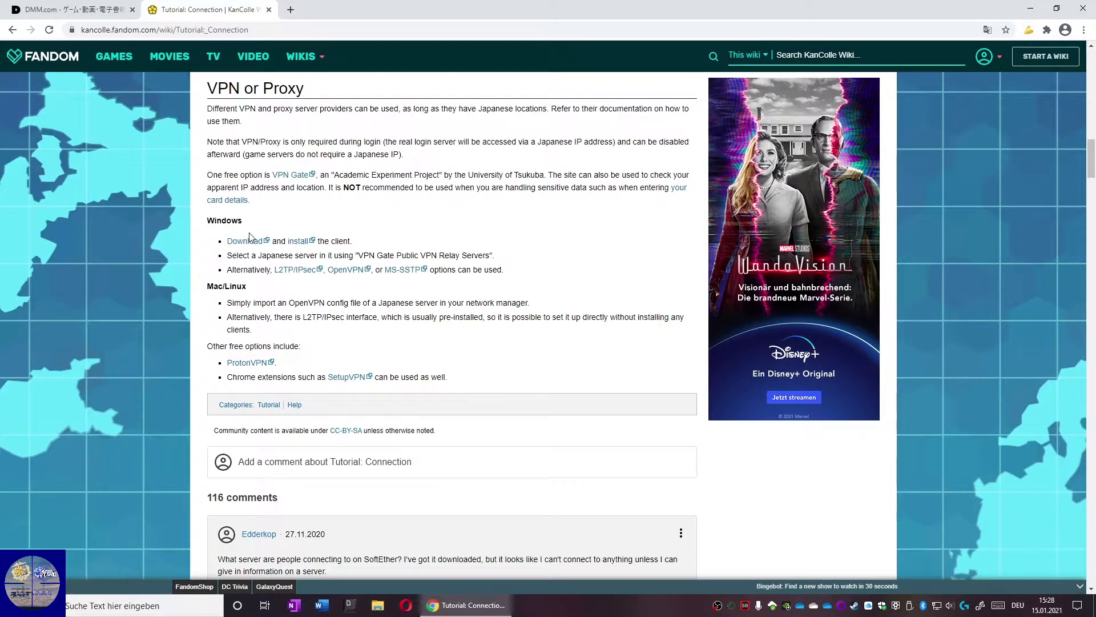
{"action": "mouse_move", "coordinate": [274, 206]}
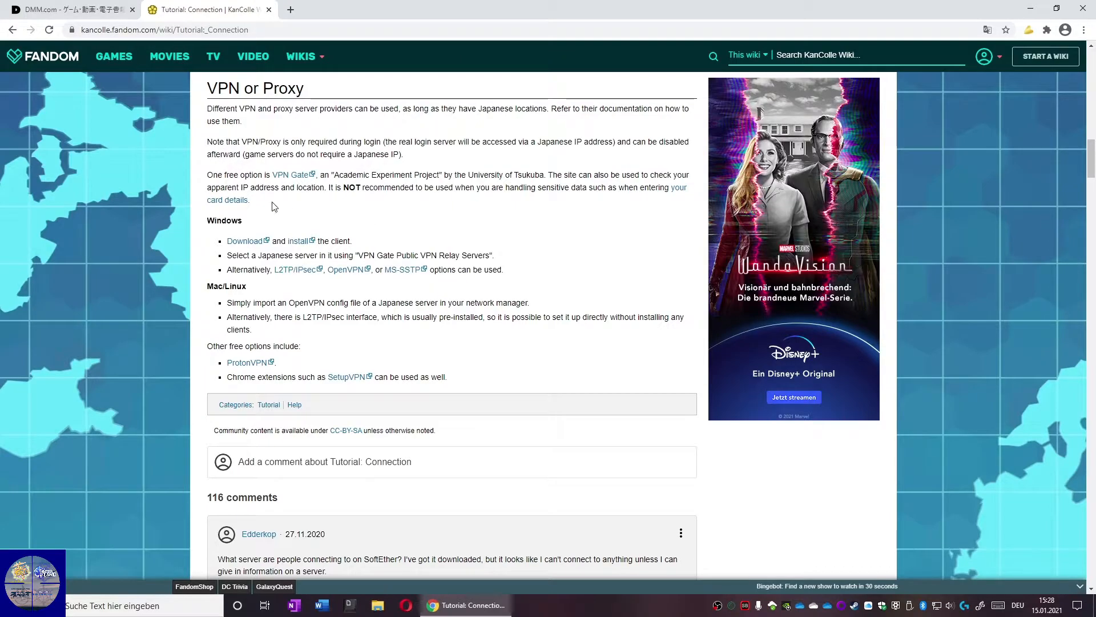
{"action": "mouse_move", "coordinate": [234, 251]}
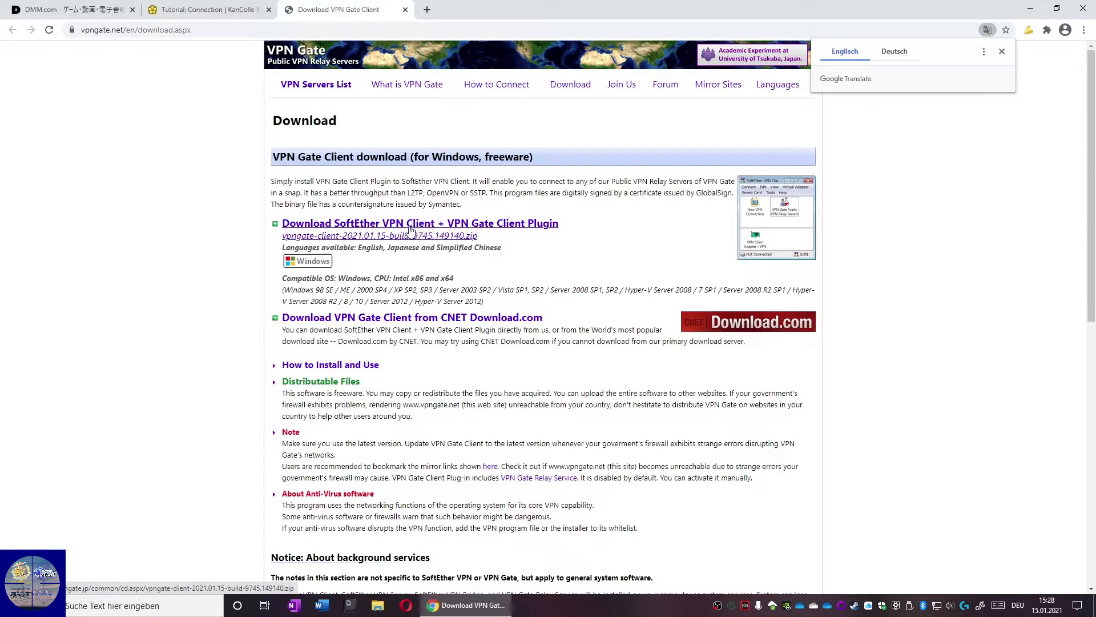
{"action": "mouse_move", "coordinate": [395, 241]}
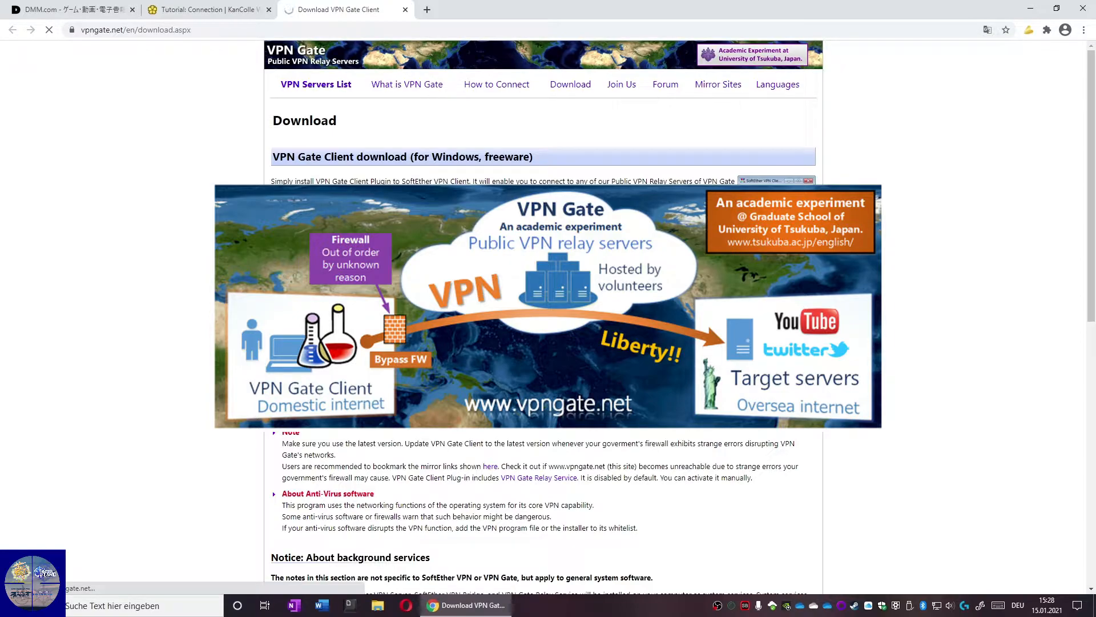
Download the SoftEther VPN Client + VPN Gate Client Plugin zip from vpngate.net.
{"action": "left_click", "coordinate": [206, 9]}
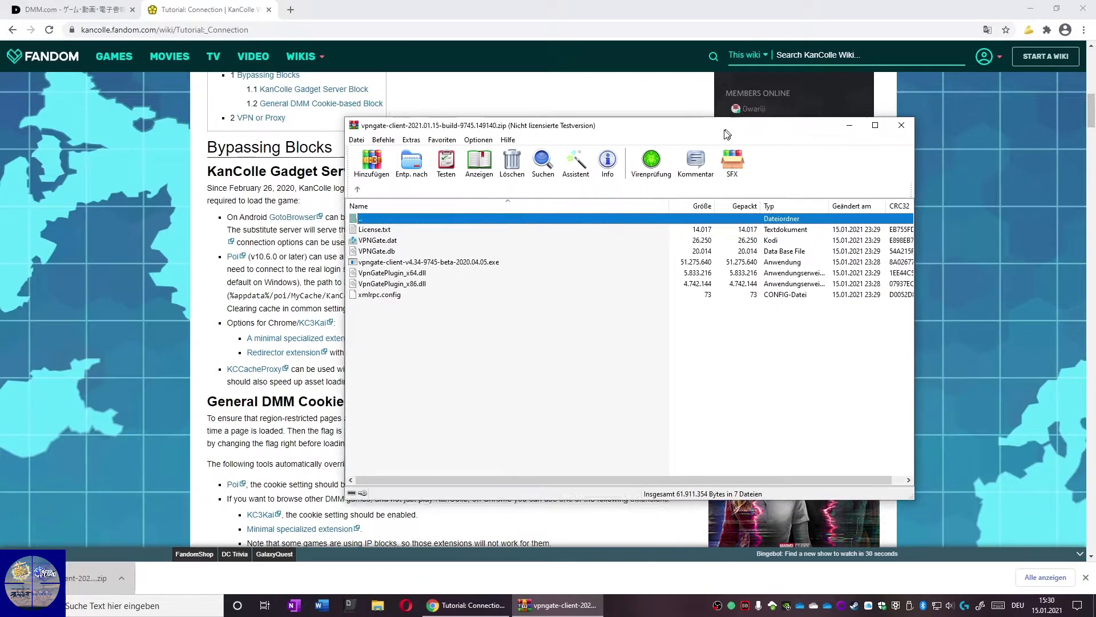
Extract the VPN Gate client files into a new desktop folder and close WinRAR.
{"action": "left_click_drag", "start_coordinate": [477, 126], "coordinate": [503, 151]}
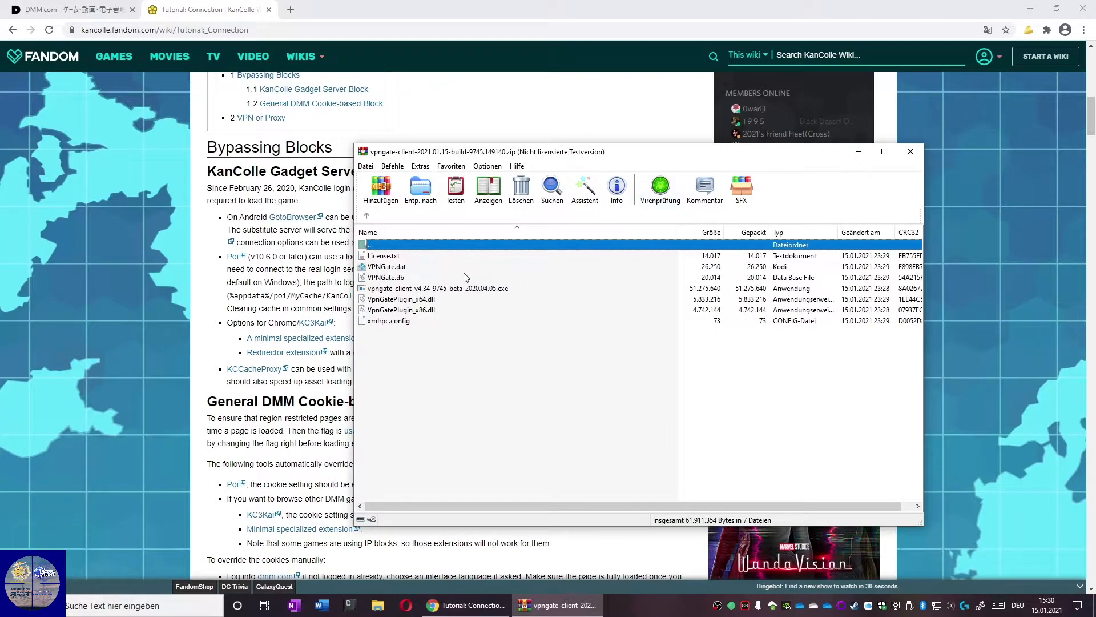
{"action": "left_click", "coordinate": [439, 287]}
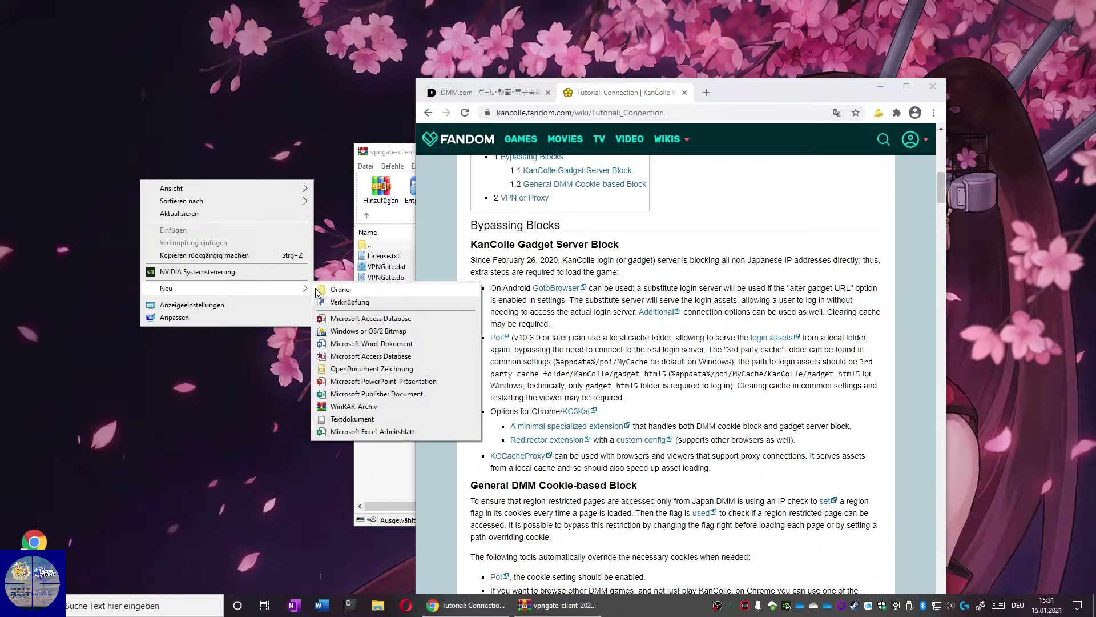
{"action": "left_click", "coordinate": [341, 290]}
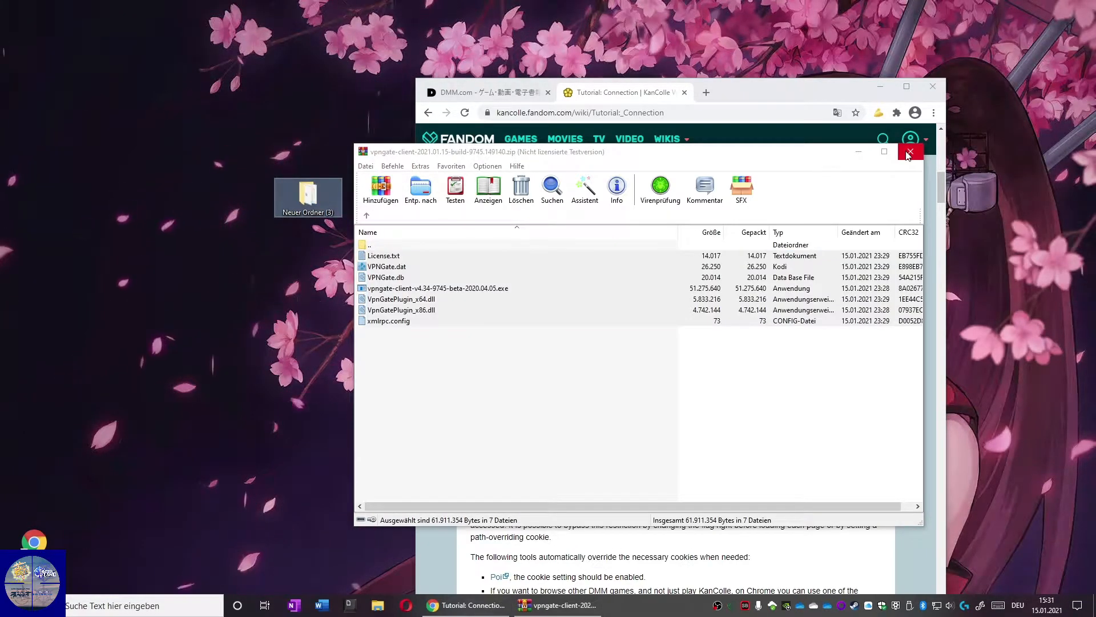
{"action": "left_click", "coordinate": [909, 153]}
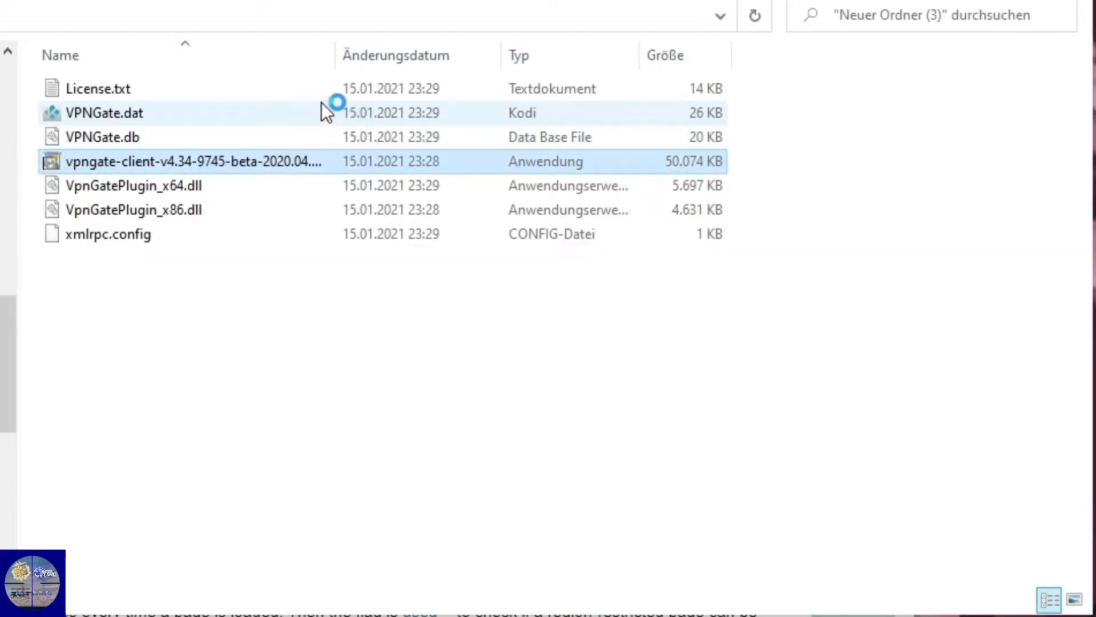
Run the VPN Gate client installer and continue past the important notices.
{"action": "double_click", "coordinate": [192, 161]}
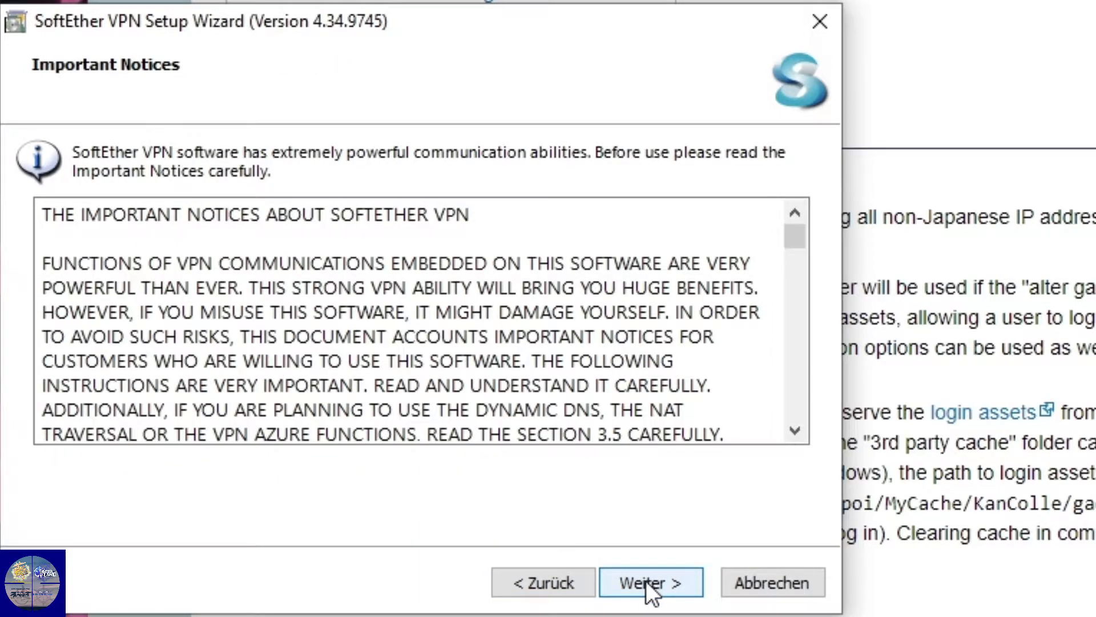
{"action": "left_click", "coordinate": [651, 581]}
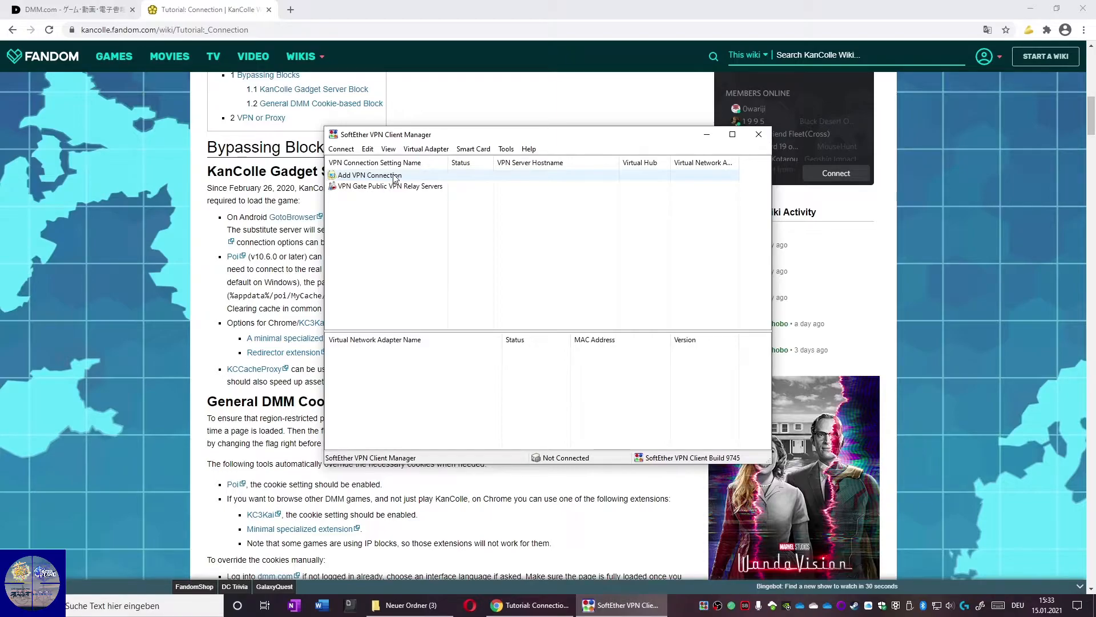
Launch the 'VPN Gate Public VPN Relay Servers' plugin from the Client Manager.
{"action": "left_click_drag", "start_coordinate": [385, 135], "coordinate": [356, 181]}
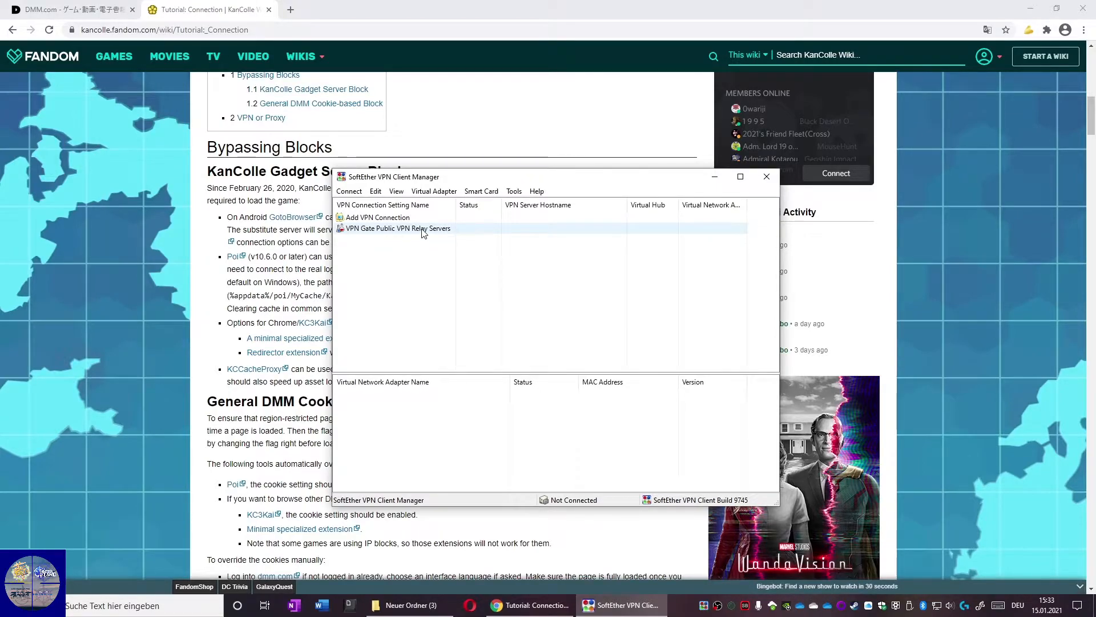
{"action": "left_click", "coordinate": [378, 217]}
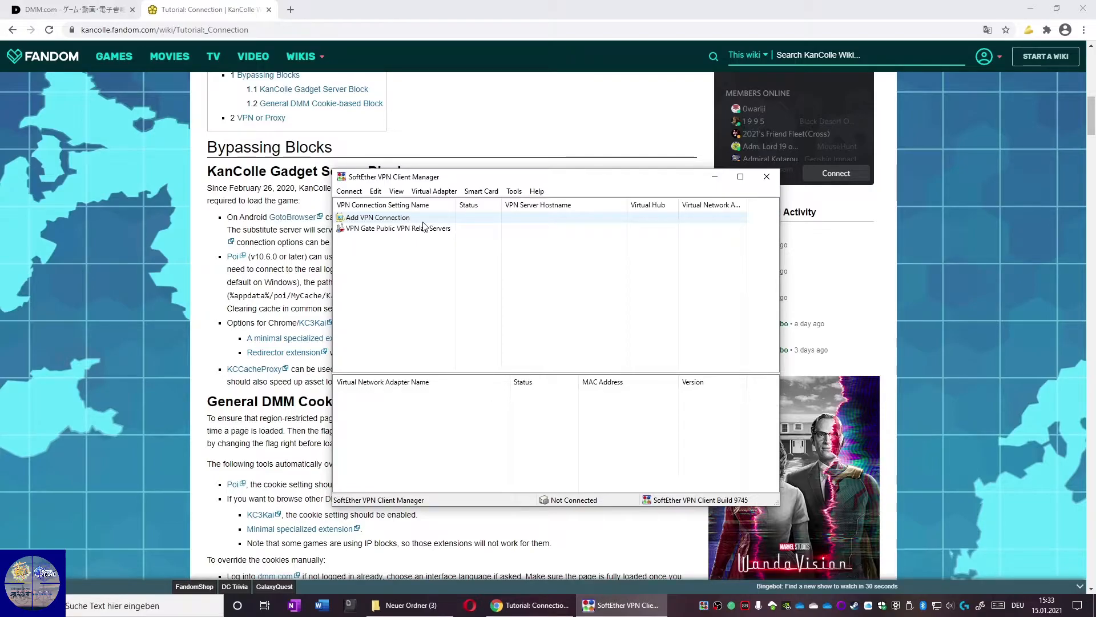
{"action": "left_click", "coordinate": [399, 228]}
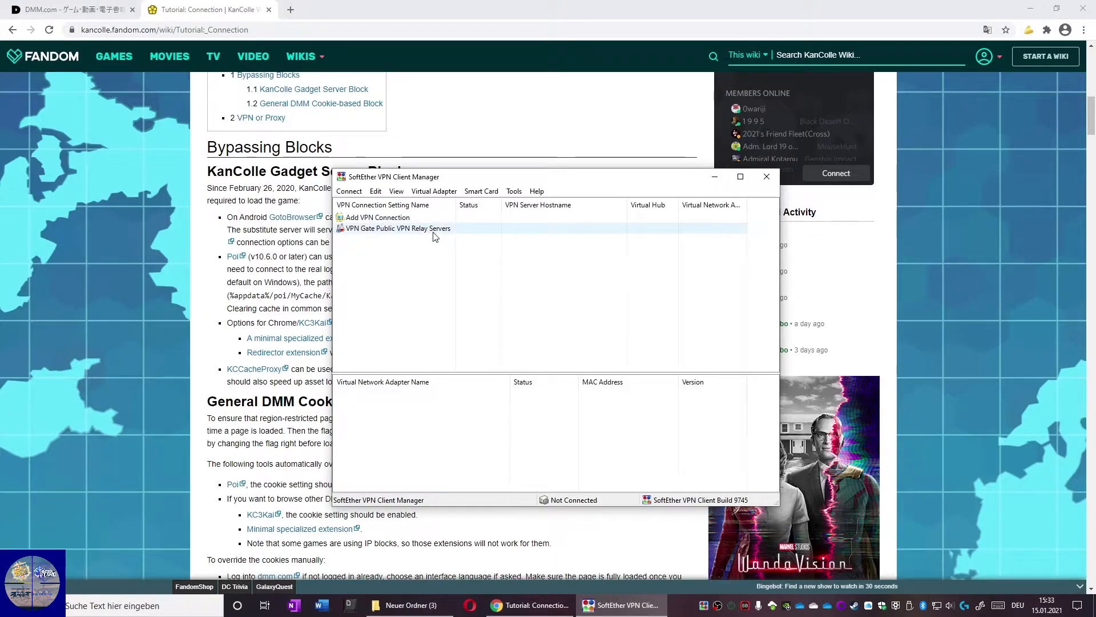
{"action": "double_click", "coordinate": [398, 228]}
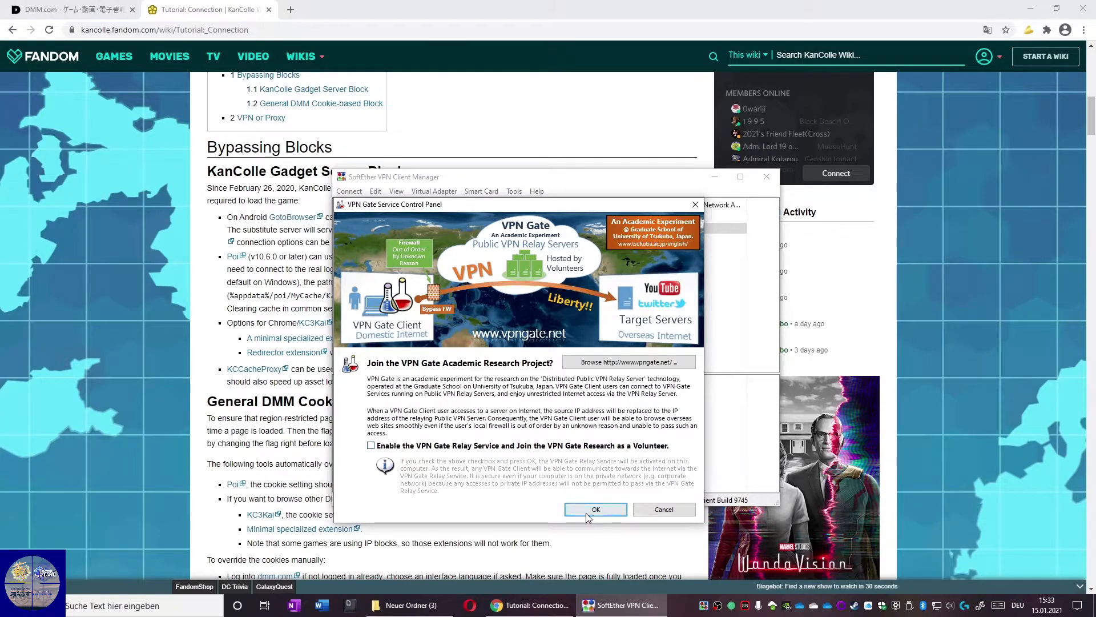
Connect over TCP to a Japanese relay server, accepting the VPN Gate usage warning.
{"action": "left_click", "coordinate": [595, 509]}
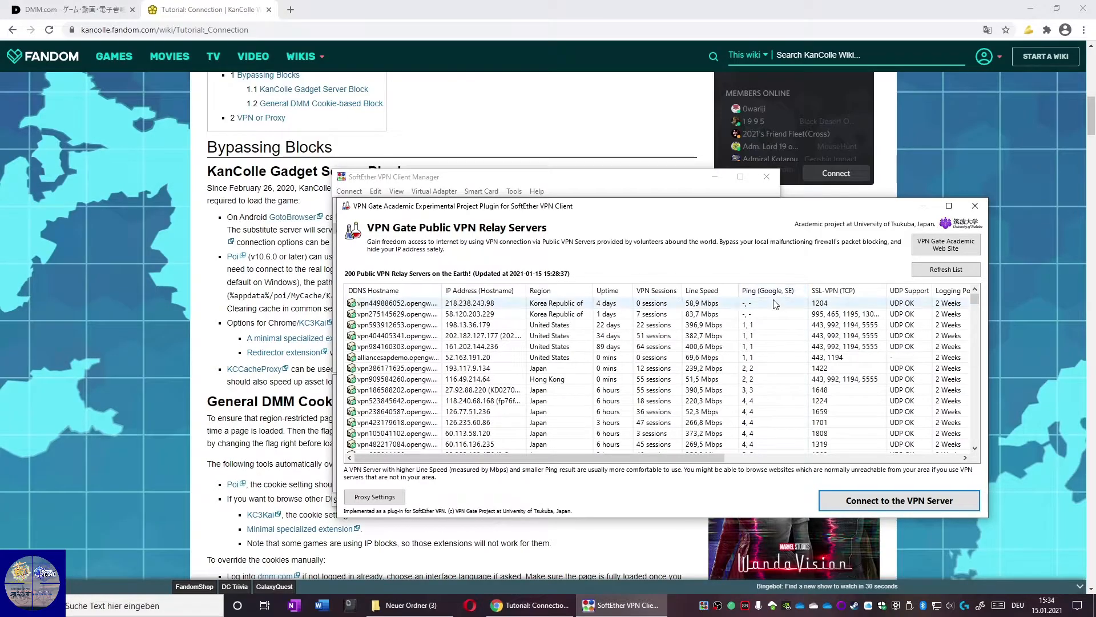
{"action": "mouse_move", "coordinate": [752, 395]}
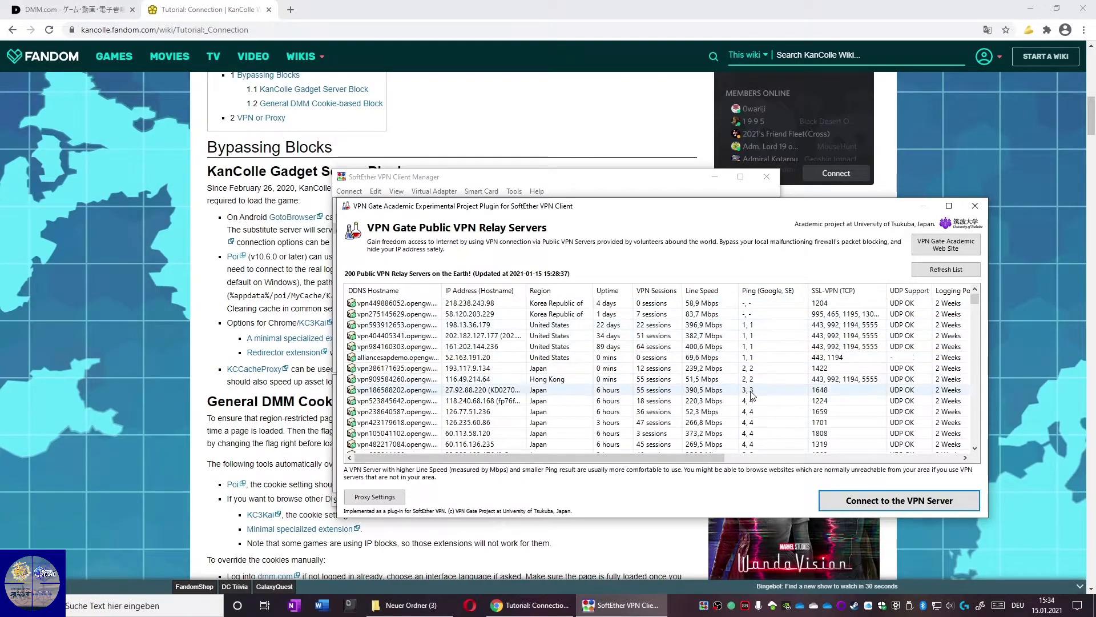
{"action": "left_click", "coordinate": [898, 500]}
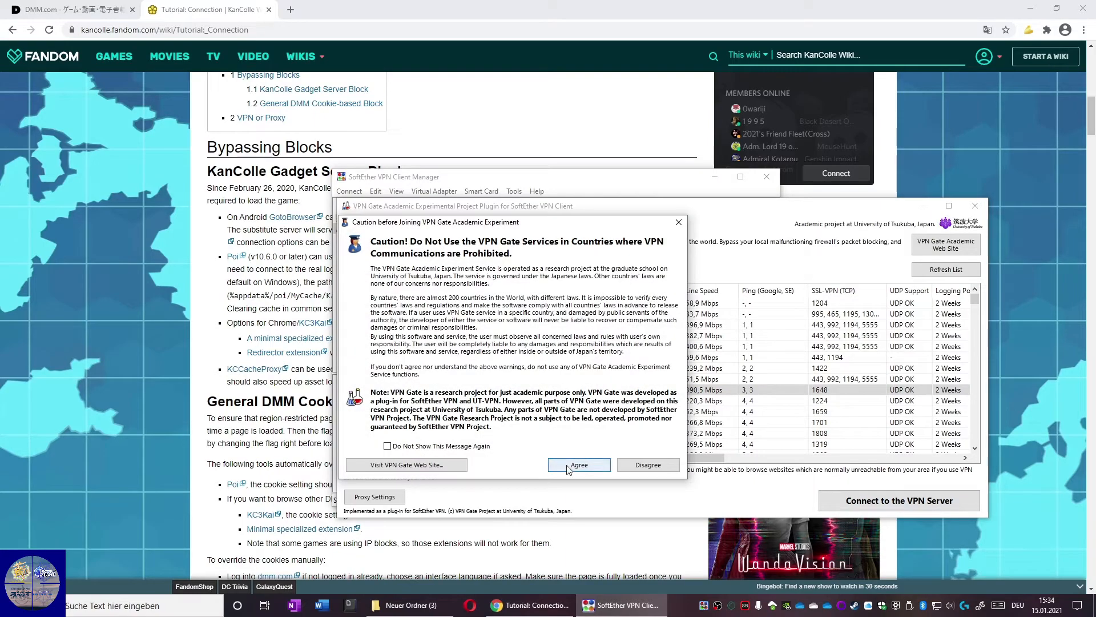
{"action": "left_click", "coordinate": [578, 464]}
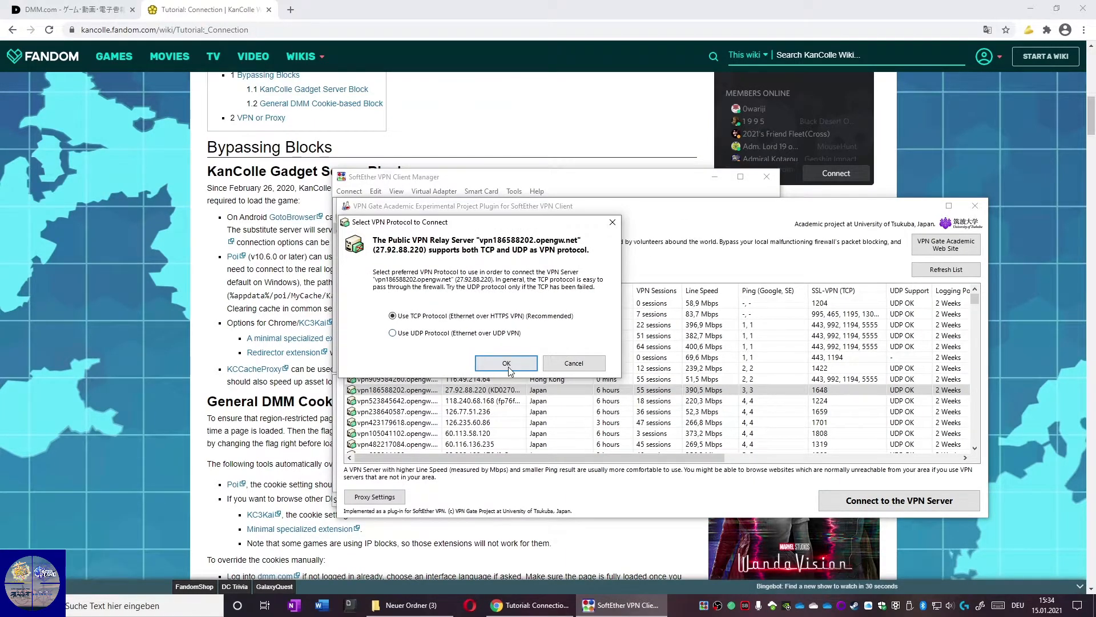
{"action": "left_click", "coordinate": [507, 363]}
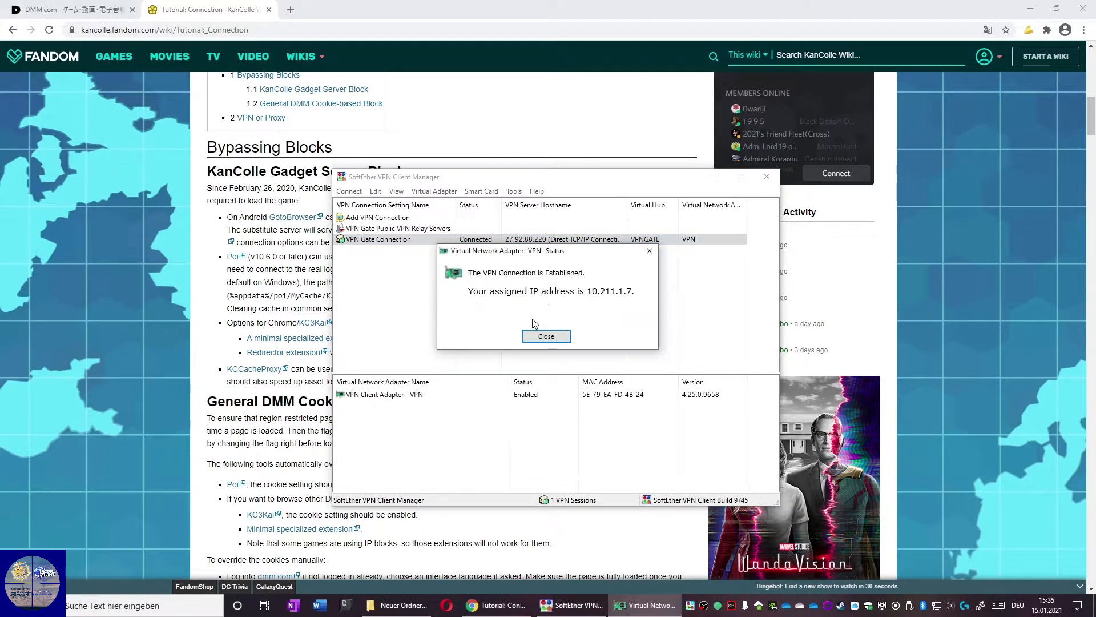
Dismiss the connection notice and pick UTC+09:00 Osaka, Sapporo, Tokyo as time zone.
{"action": "left_click", "coordinate": [651, 605]}
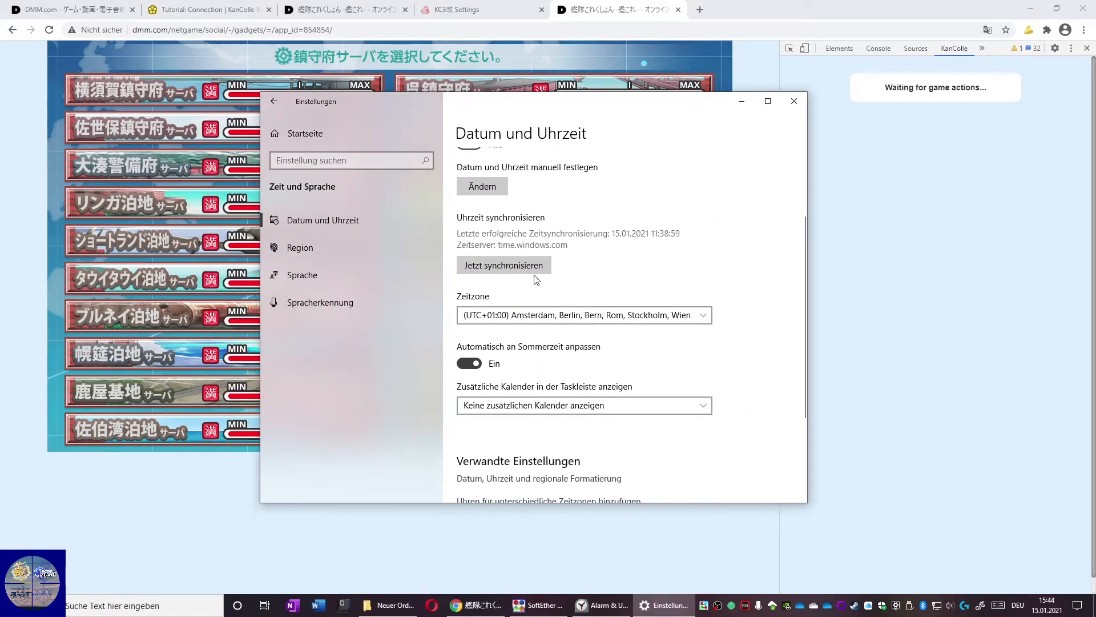
{"action": "left_click", "coordinate": [583, 314]}
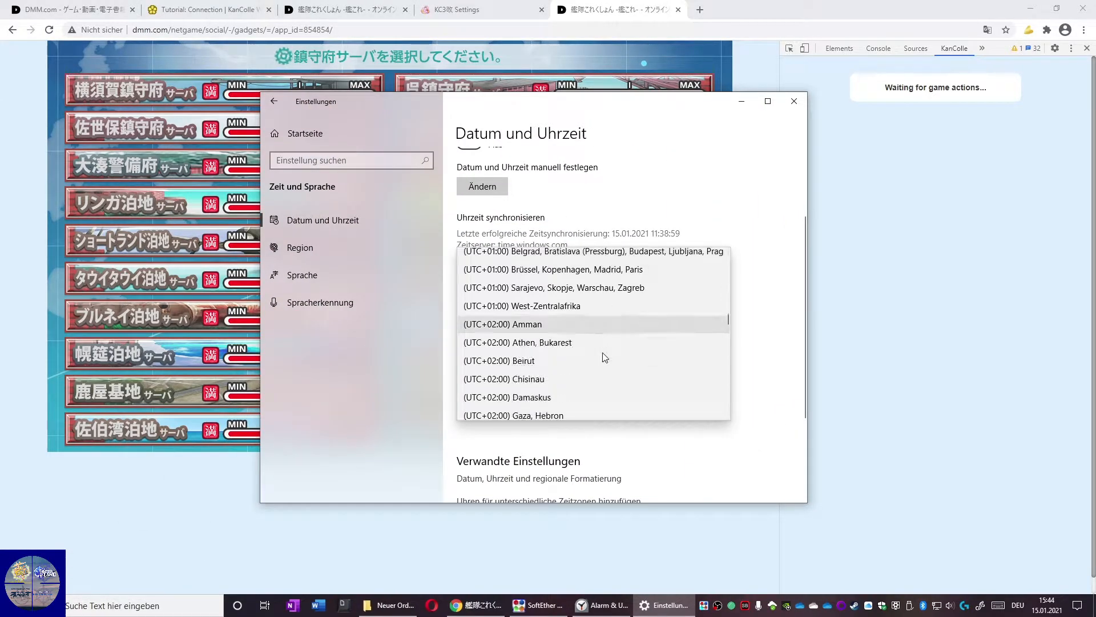
{"action": "scroll", "scroll_direction": "down", "scroll_amount": 3}
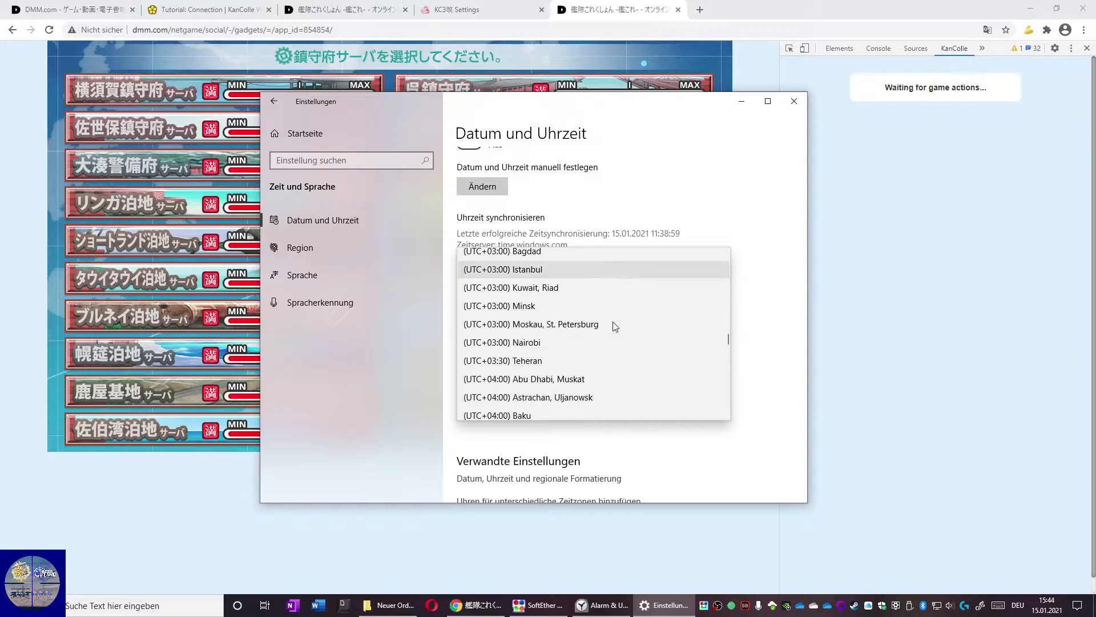
{"action": "scroll", "scroll_direction": "down", "scroll_amount": 3}
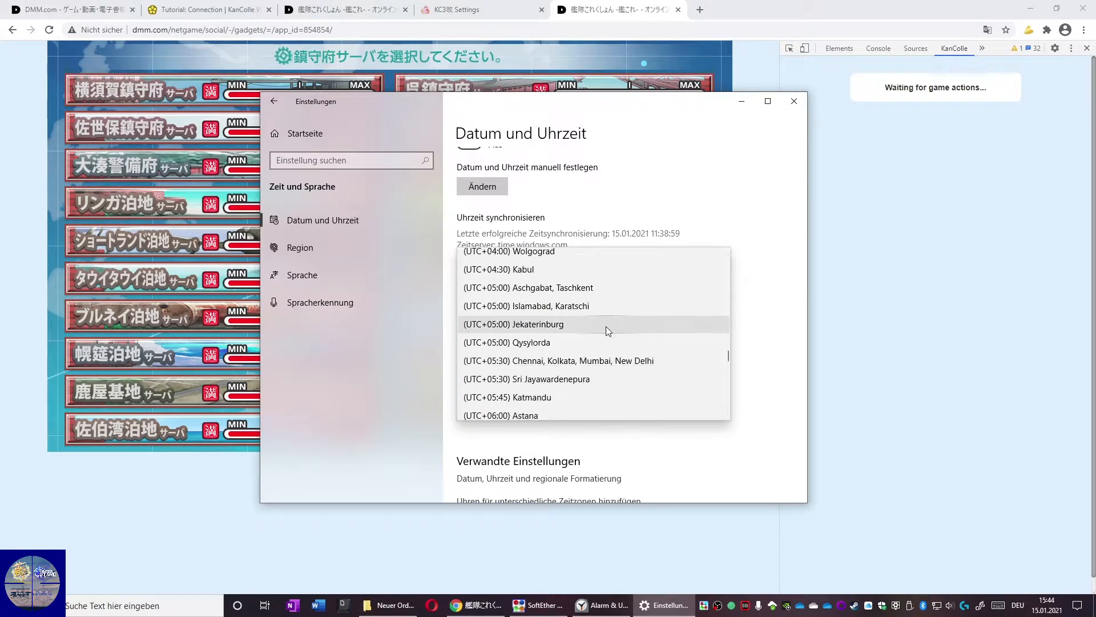
{"action": "scroll", "scroll_direction": "down", "scroll_amount": 3}
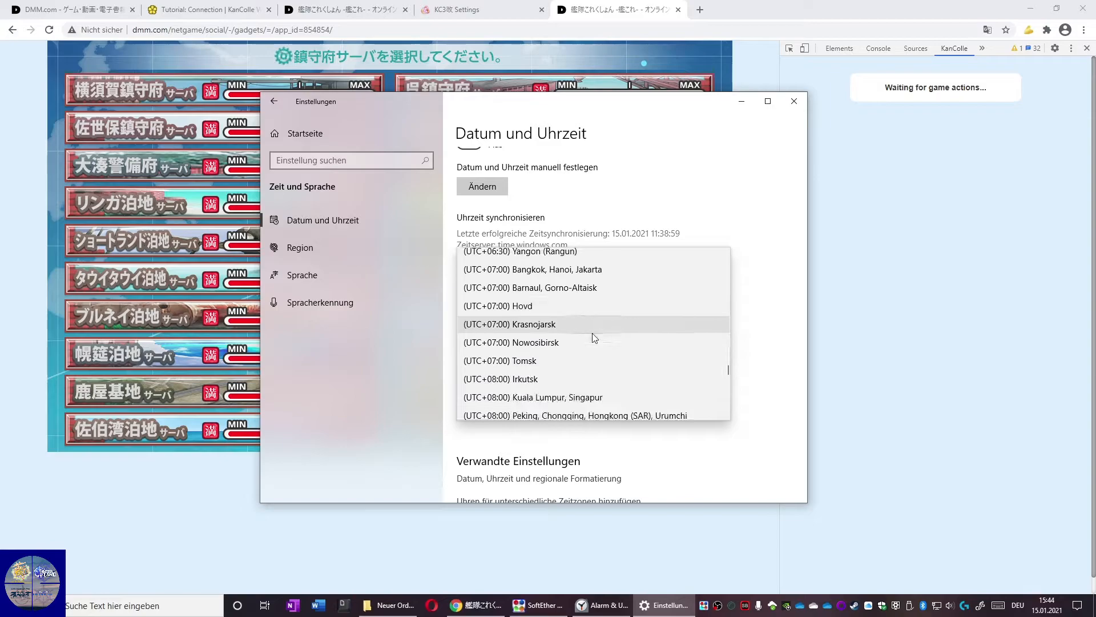
{"action": "scroll", "scroll_direction": "down", "scroll_amount": 3}
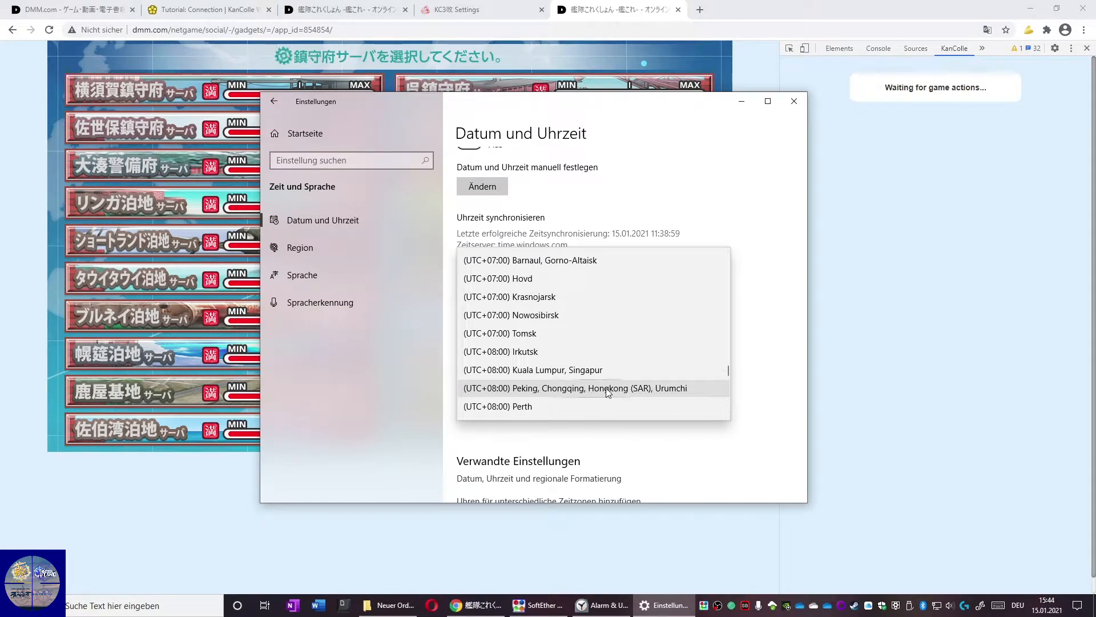
{"action": "scroll", "scroll_direction": "down", "scroll_amount": 3}
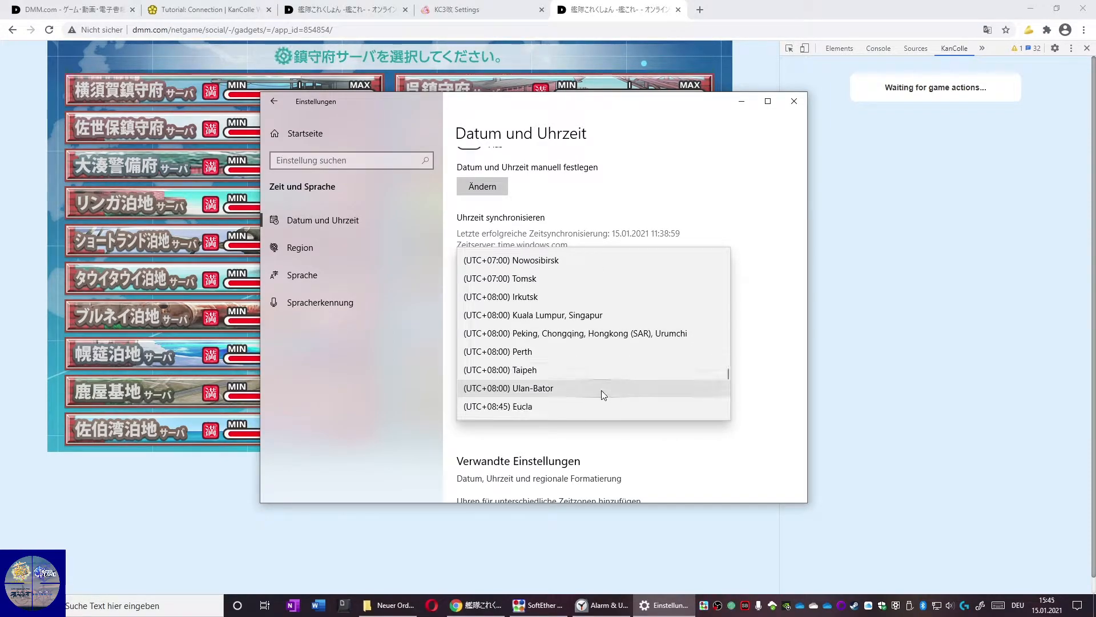
{"action": "left_click", "coordinate": [584, 315]}
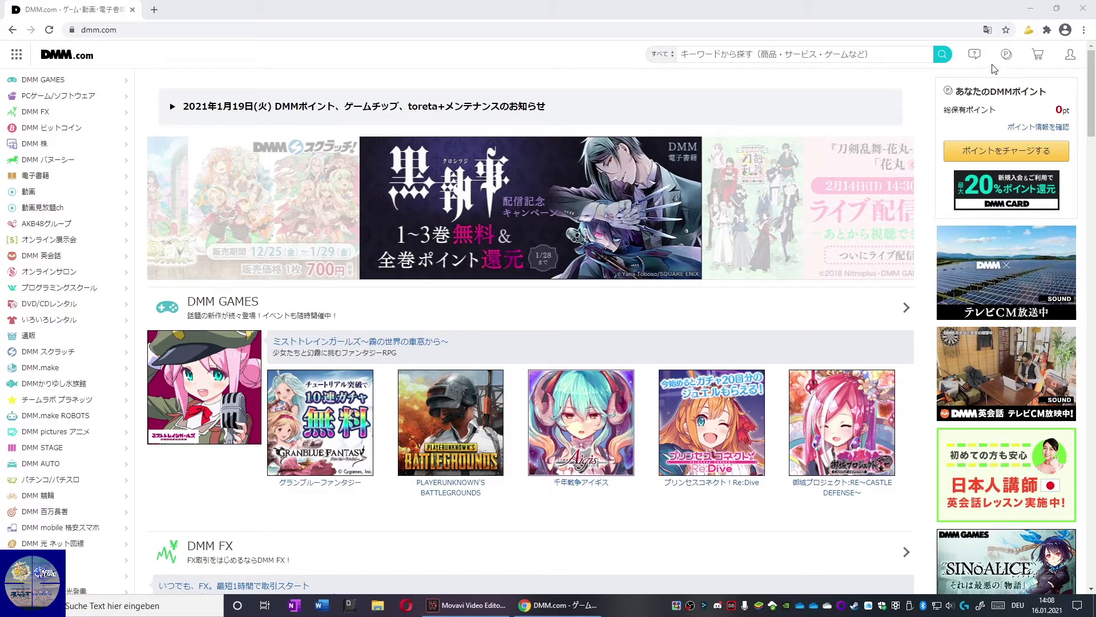
Open the KC3改 Einstellungen page and scroll to the Annoying Taiha Alert section.
{"action": "left_click", "coordinate": [1027, 29]}
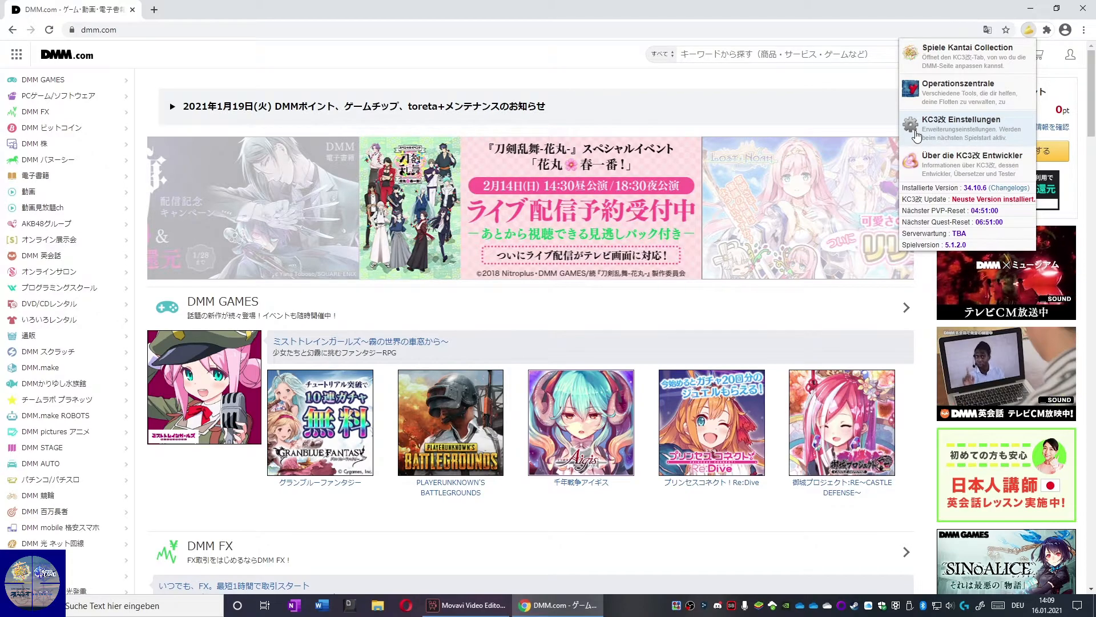
{"action": "mouse_move", "coordinate": [944, 130]}
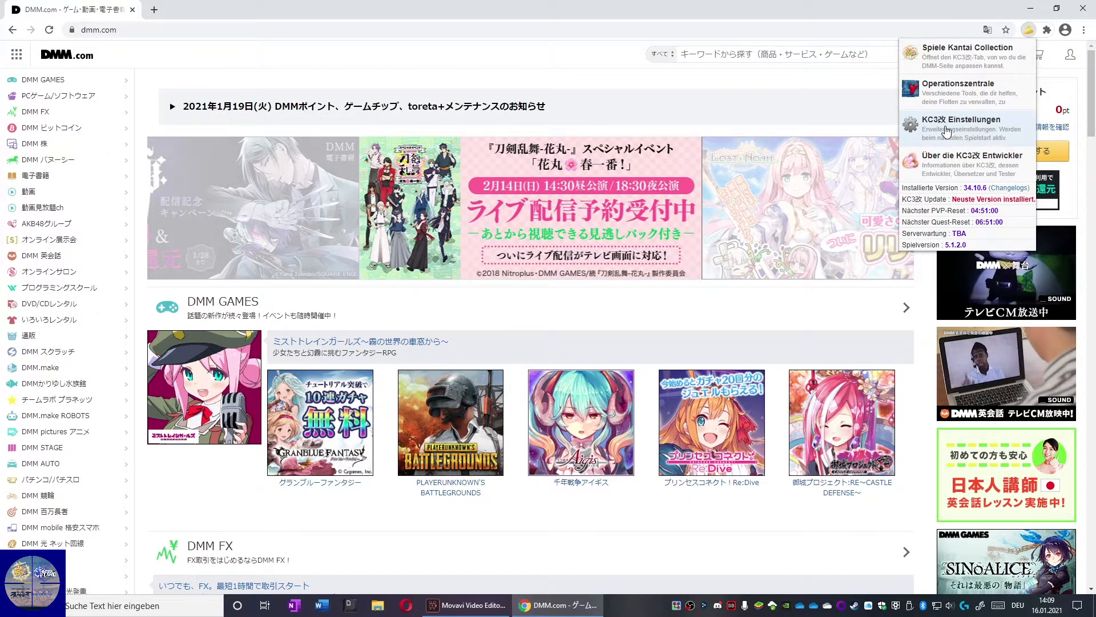
{"action": "left_click", "coordinate": [963, 119]}
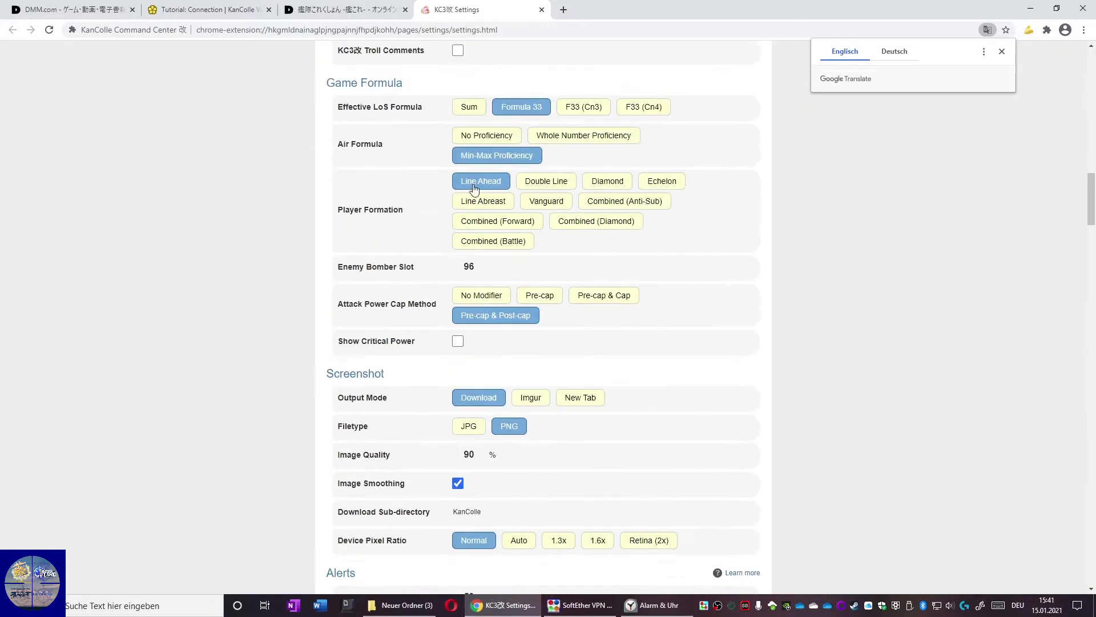
{"action": "scroll", "scroll_direction": "down", "scroll_amount": 3}
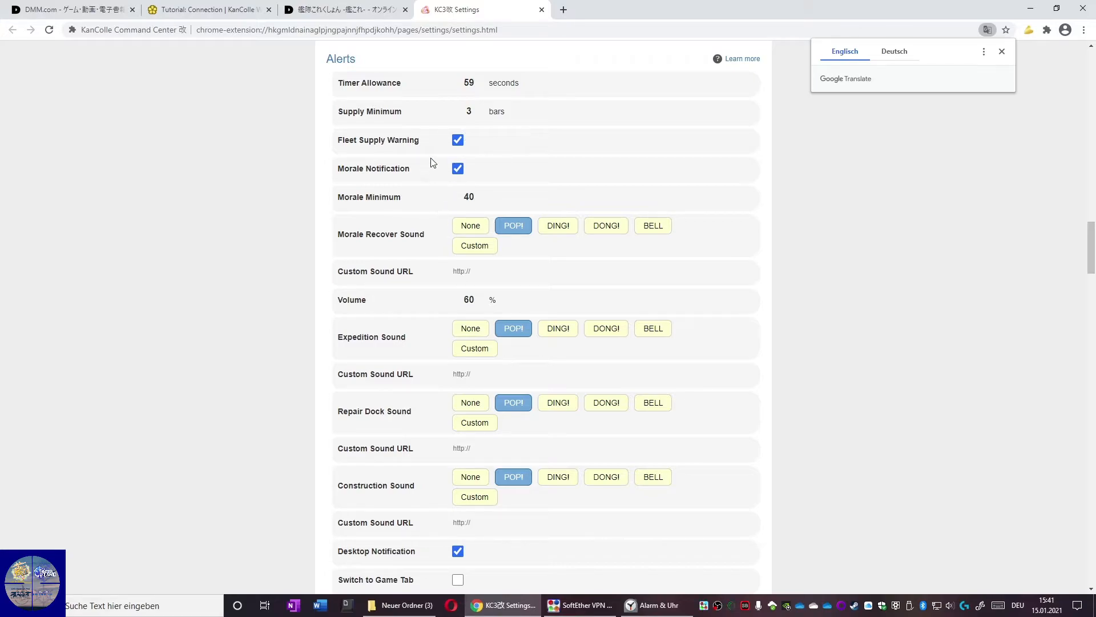
{"action": "mouse_move", "coordinate": [420, 153]}
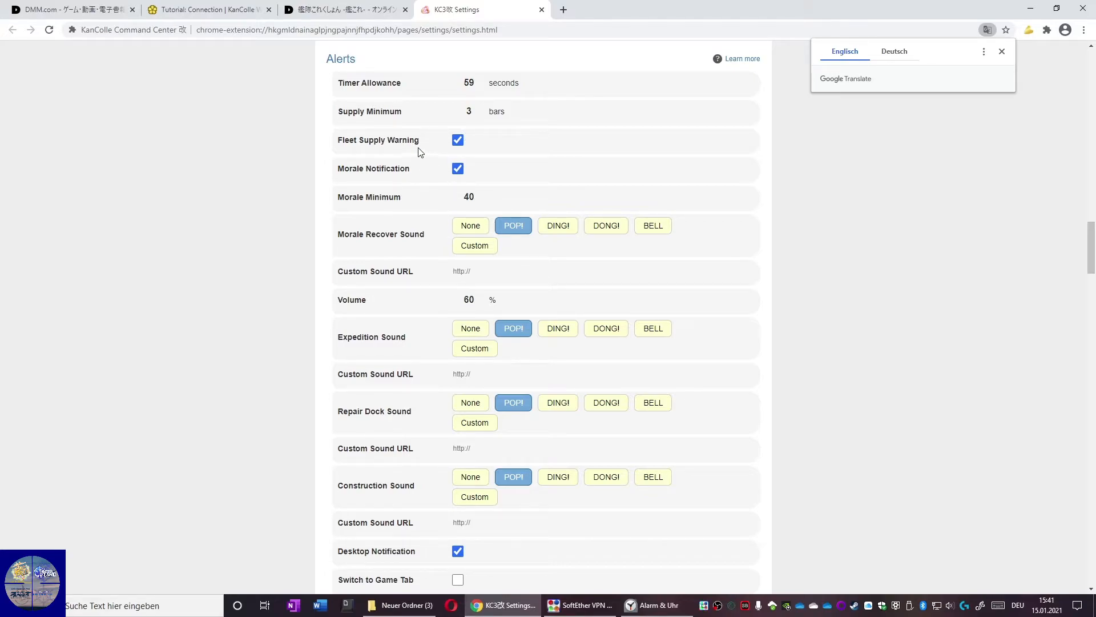
{"action": "scroll", "scroll_direction": "down", "scroll_amount": 3}
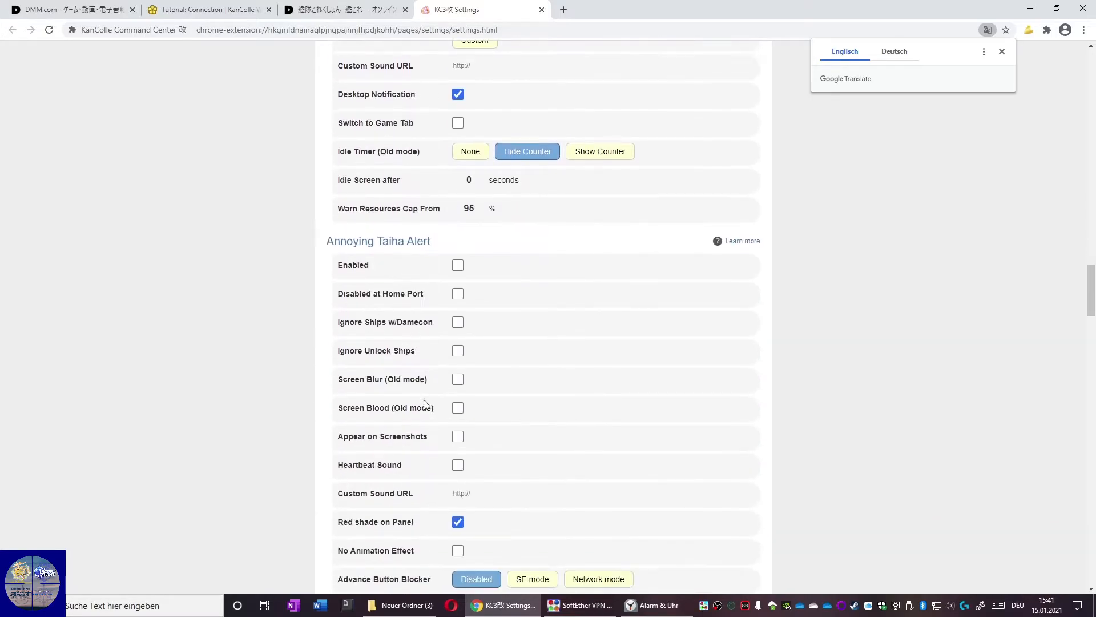
{"action": "scroll", "scroll_direction": "down", "scroll_amount": 3}
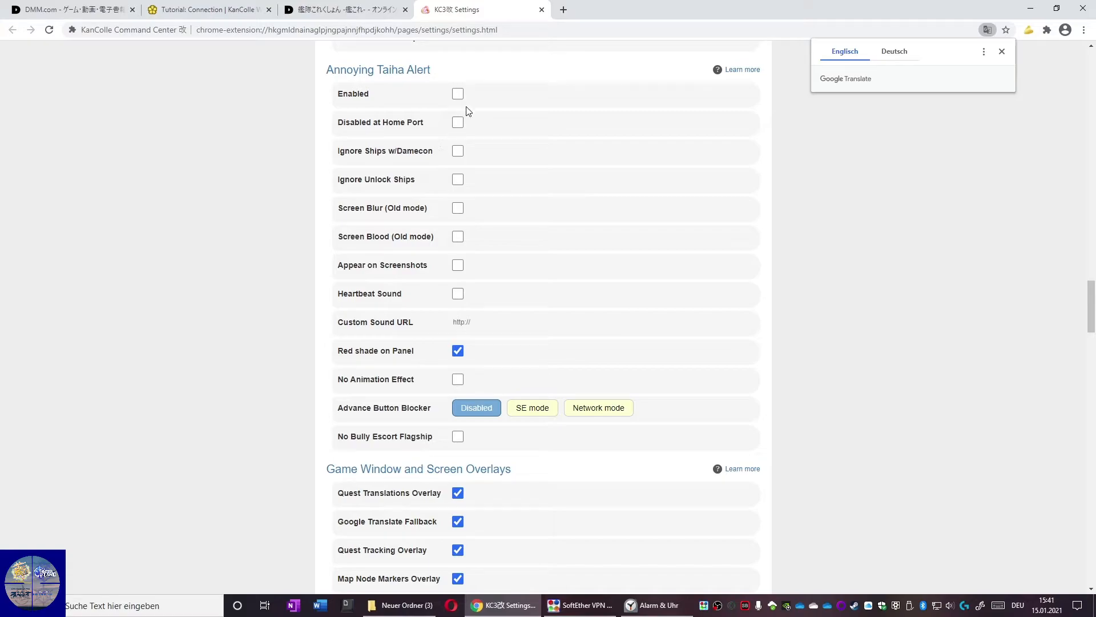
Tick Enabled, Ignore Ships w/Damecon, Screen Blur and Screen Blood for the Taiha alert.
{"action": "left_click", "coordinate": [457, 94]}
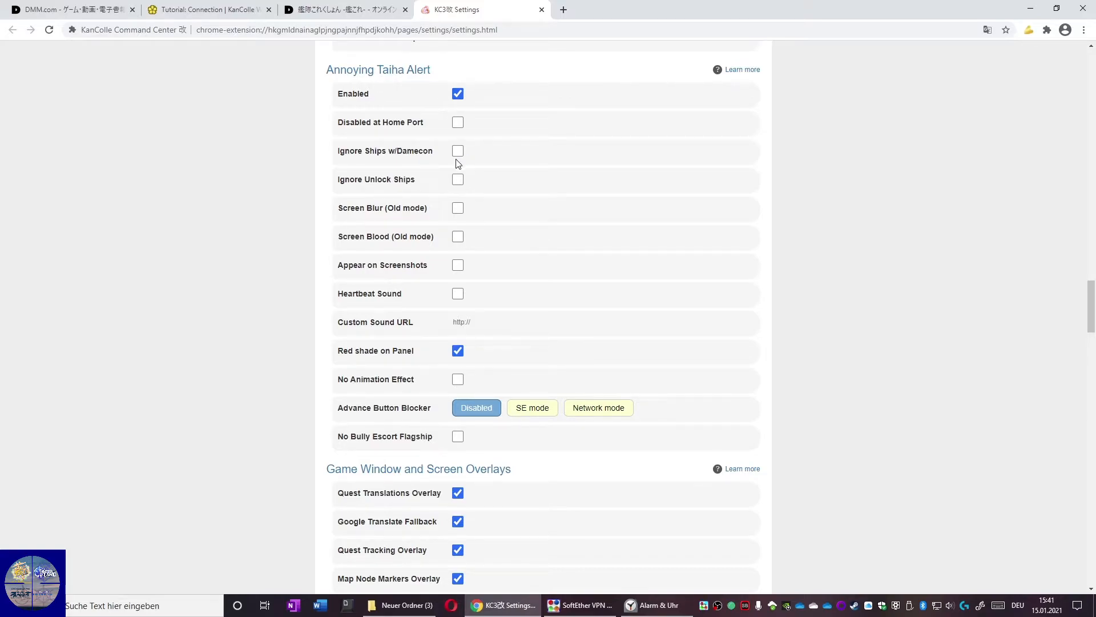
{"action": "left_click", "coordinate": [458, 150]}
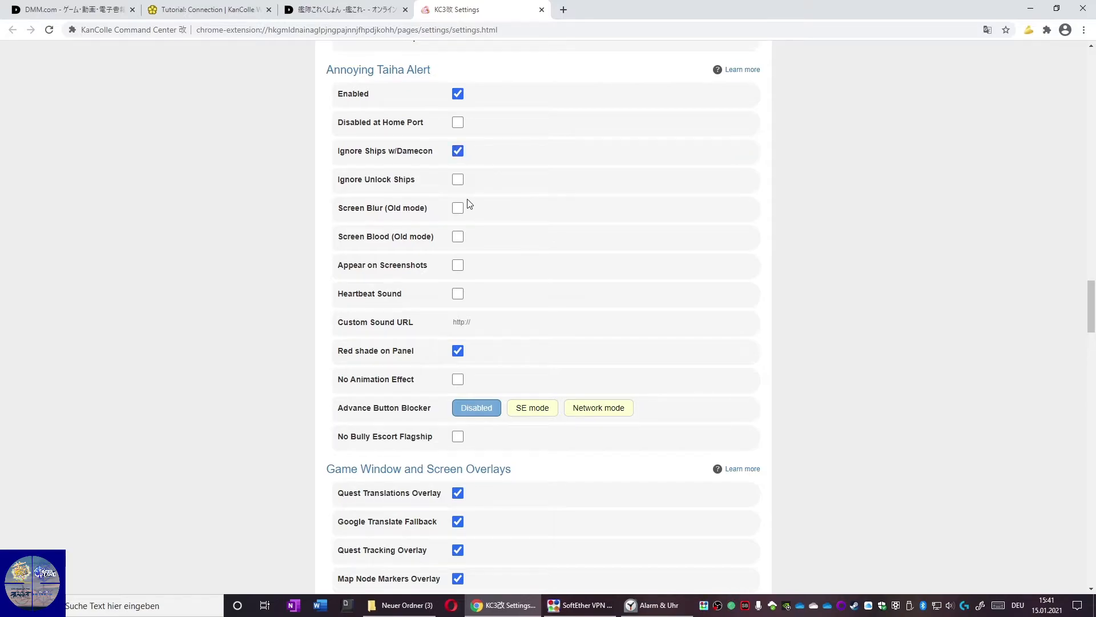
{"action": "mouse_move", "coordinate": [458, 213]}
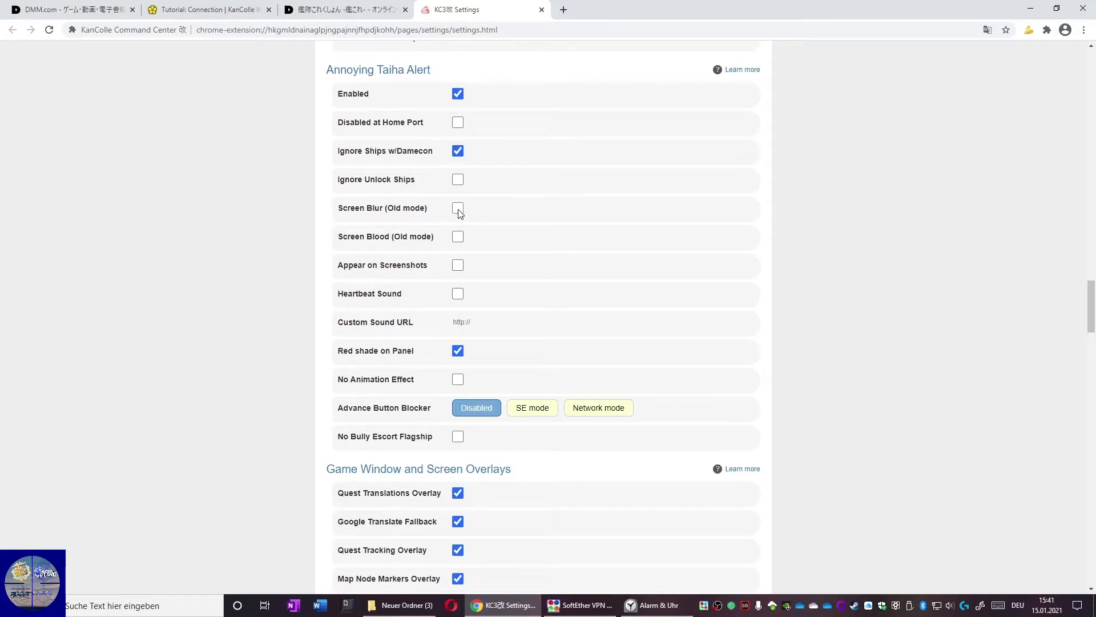
{"action": "left_click", "coordinate": [458, 236]}
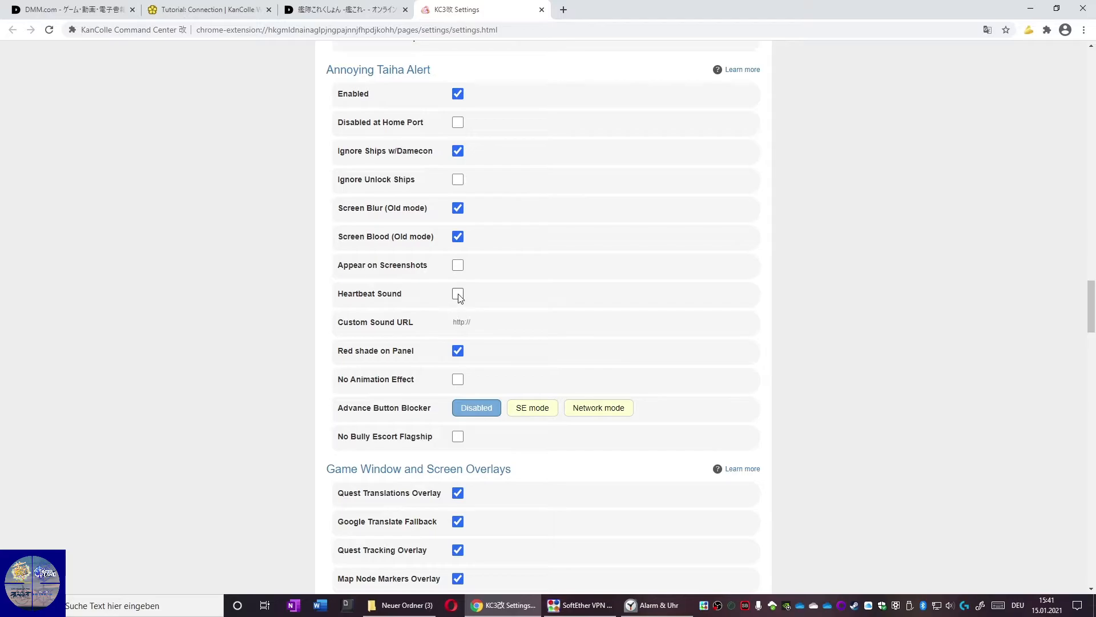
{"action": "left_click", "coordinate": [457, 293]}
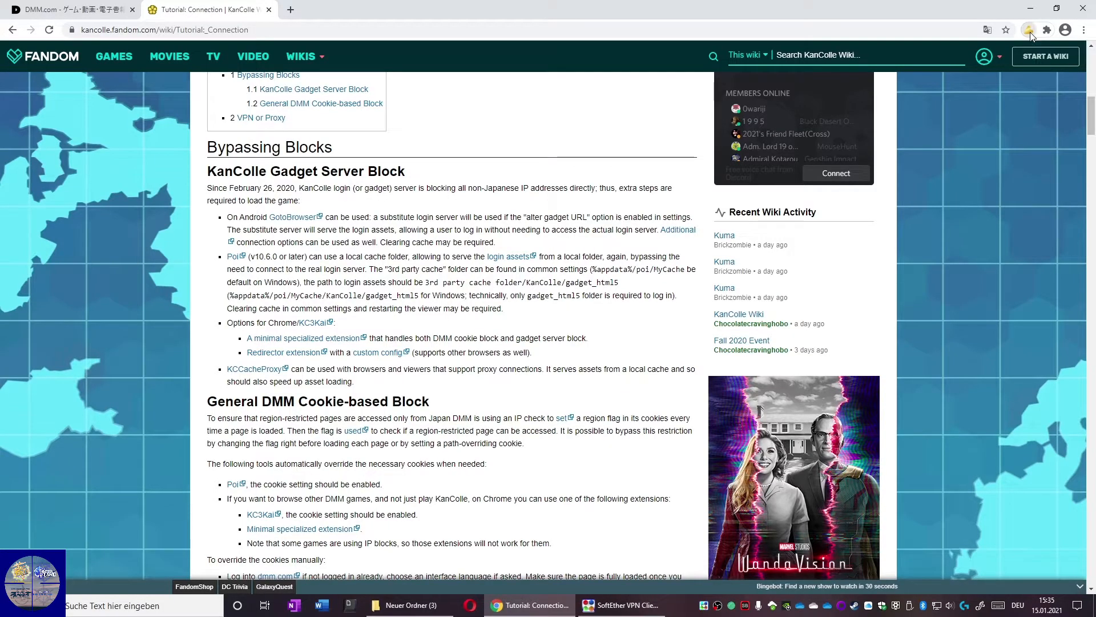
Launch Spiele Kantai Collection from KC3改 with Nutze Anpassungen turned on.
{"action": "left_click", "coordinate": [1030, 29]}
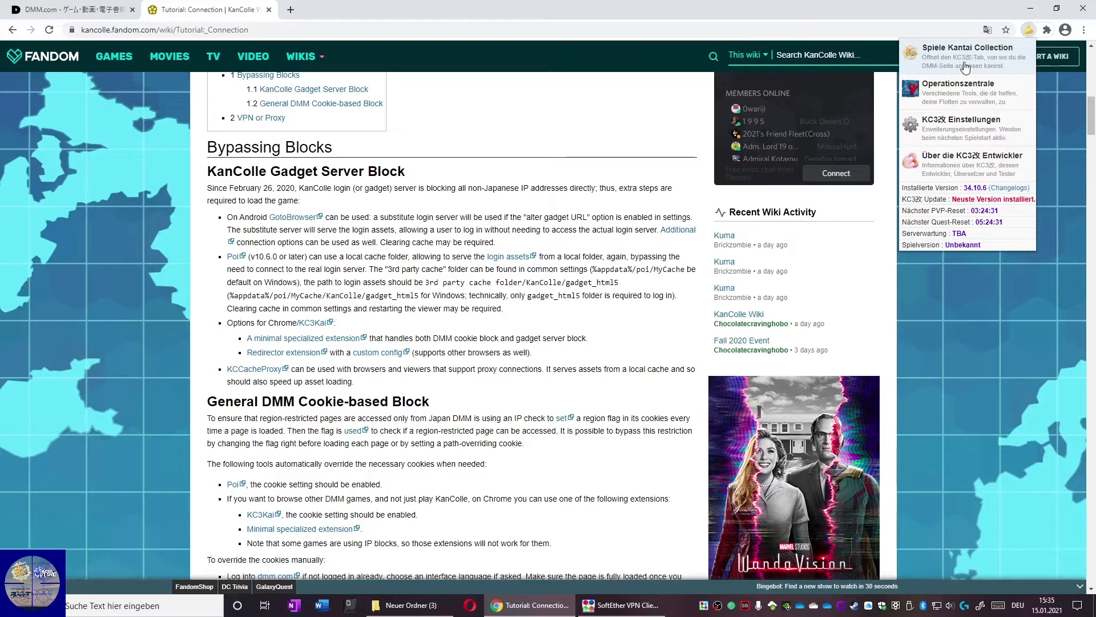
{"action": "left_click", "coordinate": [968, 56]}
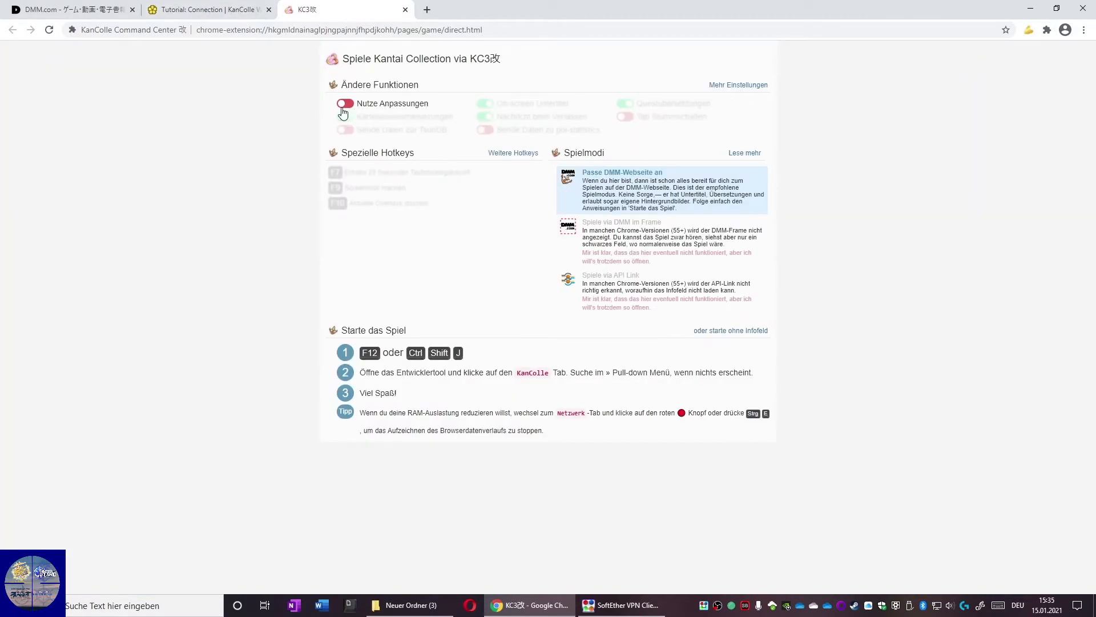
{"action": "left_click", "coordinate": [345, 104]}
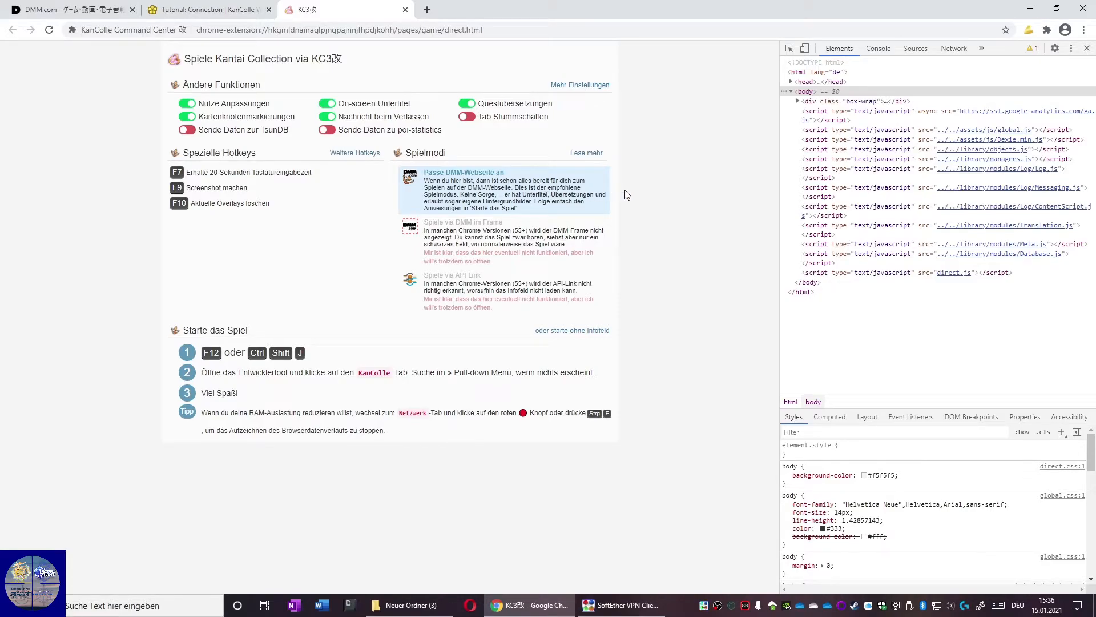
Open the KanColle panel from the DevTools overflow menu.
{"action": "left_click", "coordinate": [954, 48]}
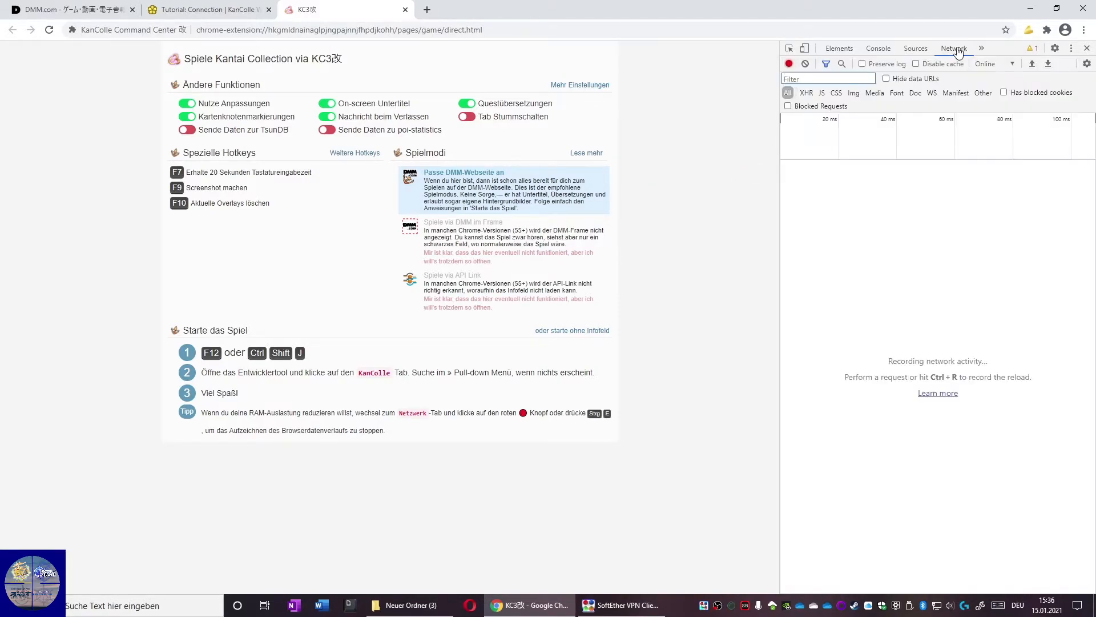
{"action": "left_click", "coordinate": [982, 47]}
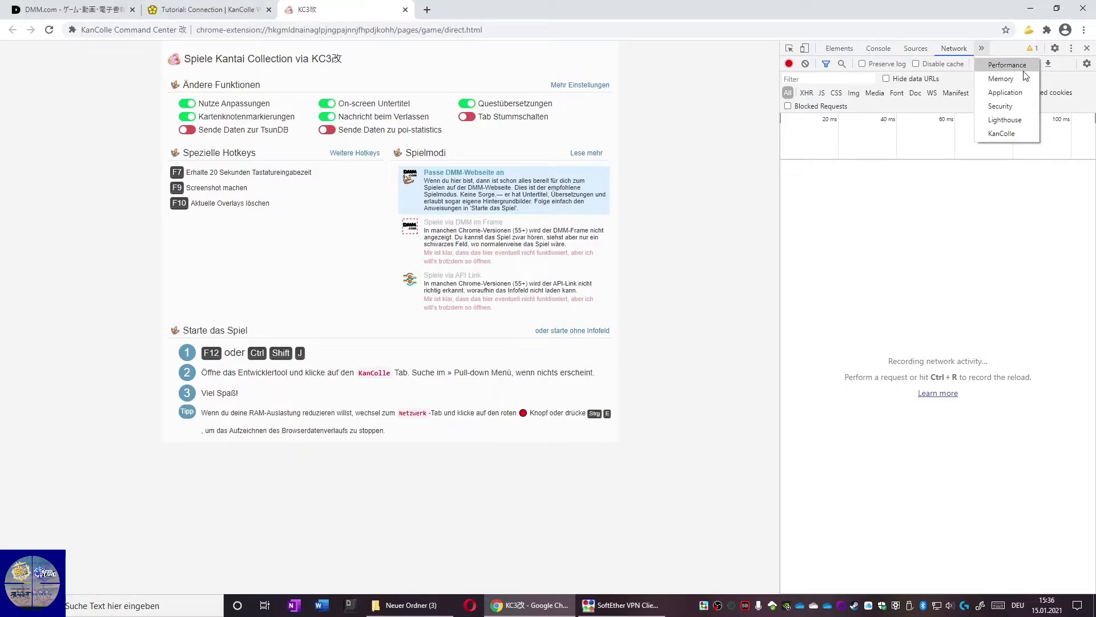
{"action": "mouse_move", "coordinate": [1000, 79]}
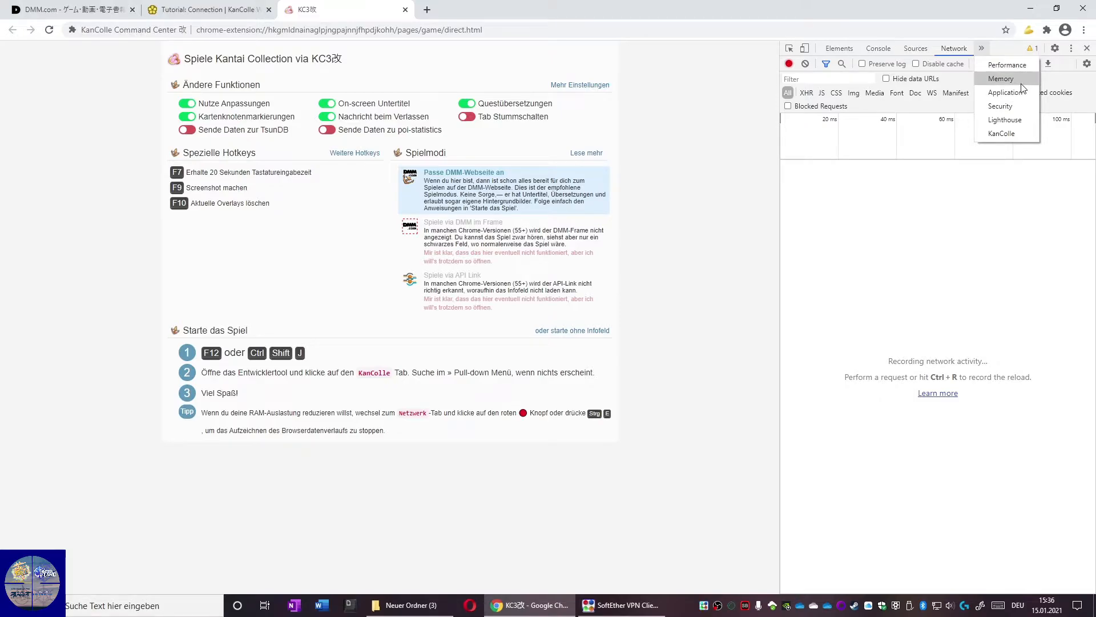
{"action": "left_click", "coordinate": [1000, 134]}
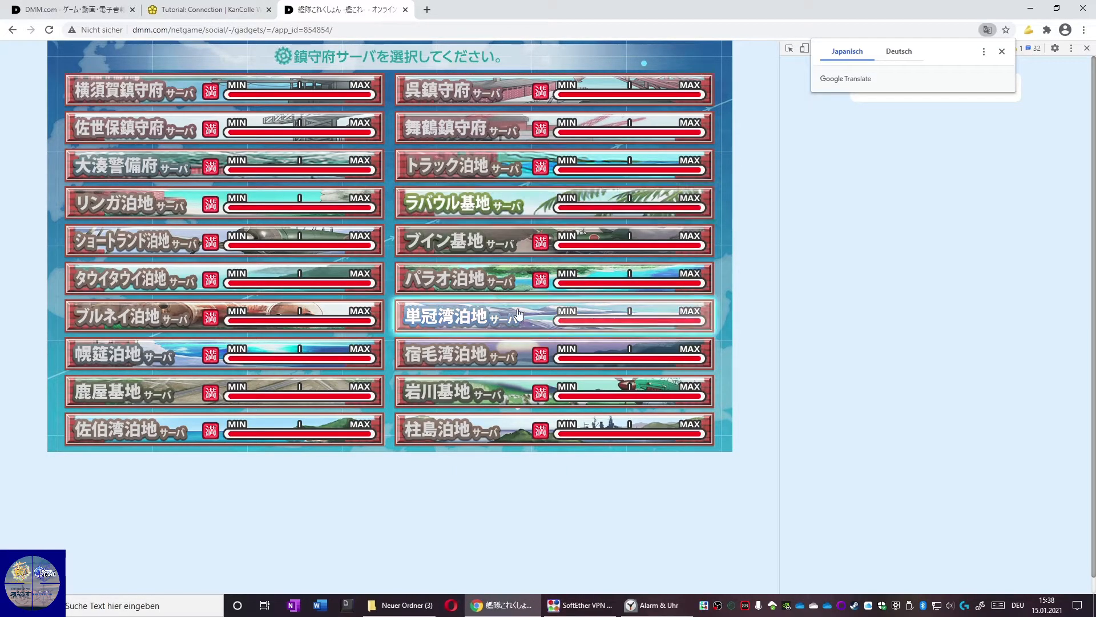
Select the 単冠湾泊地 naval base server.
{"action": "left_click", "coordinate": [552, 315]}
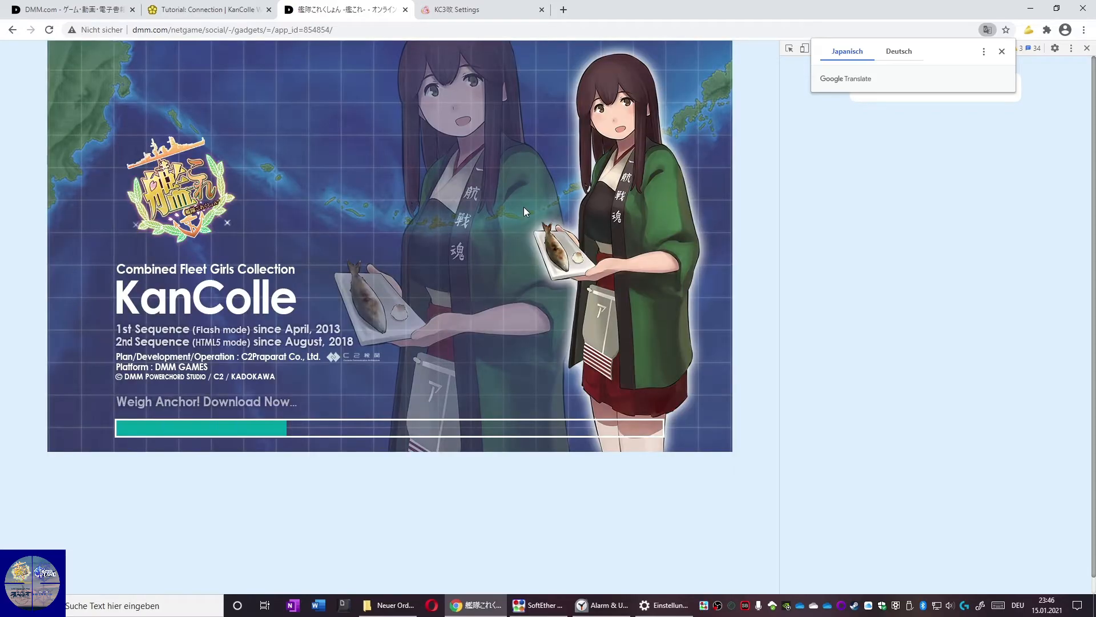
{"action": "mouse_move", "coordinate": [773, 243]}
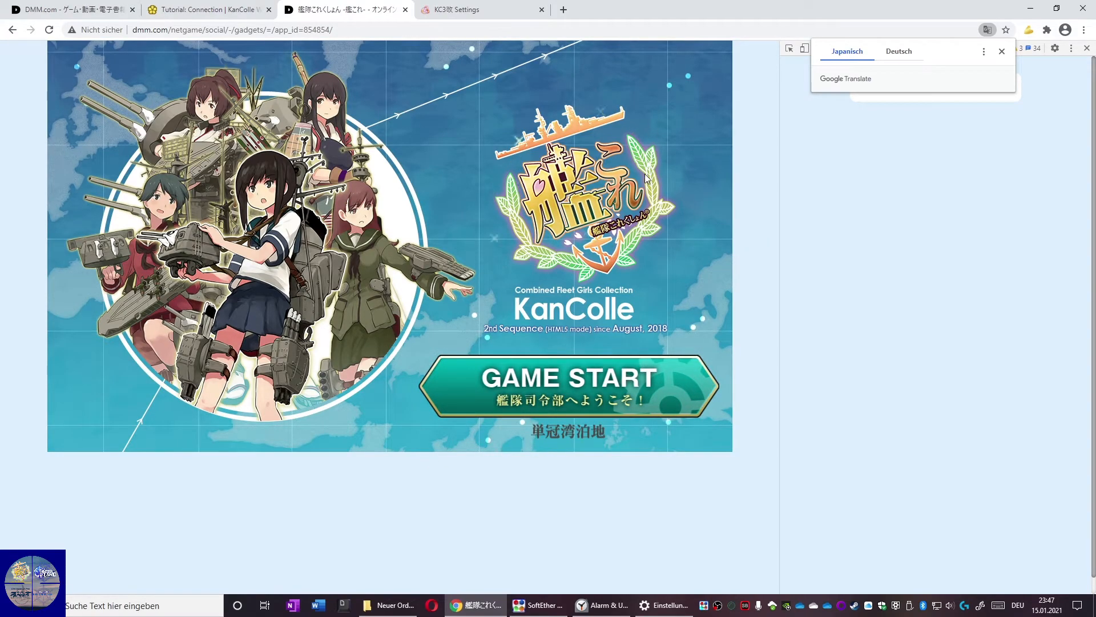
{"action": "mouse_move", "coordinate": [578, 410]}
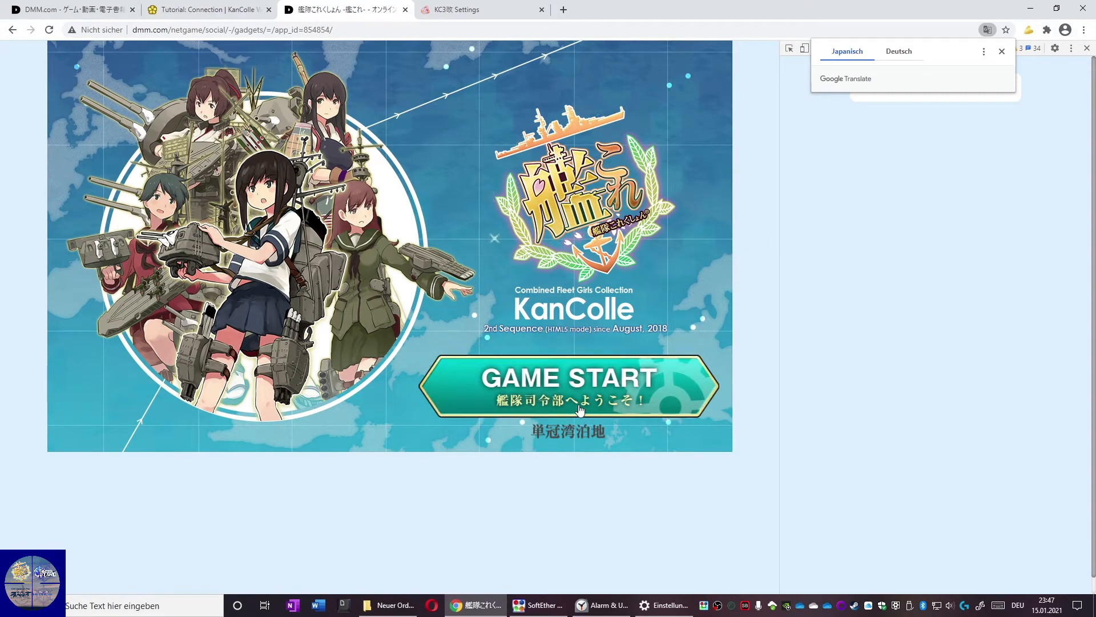
Click GAME START once the download bar finishes.
{"action": "left_click", "coordinate": [569, 386]}
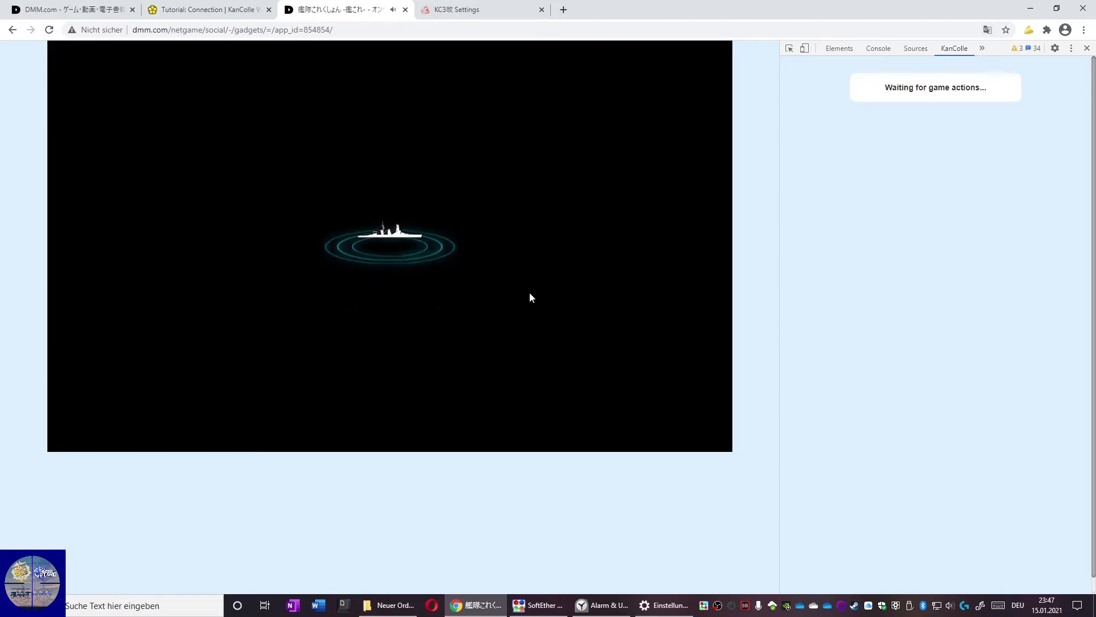